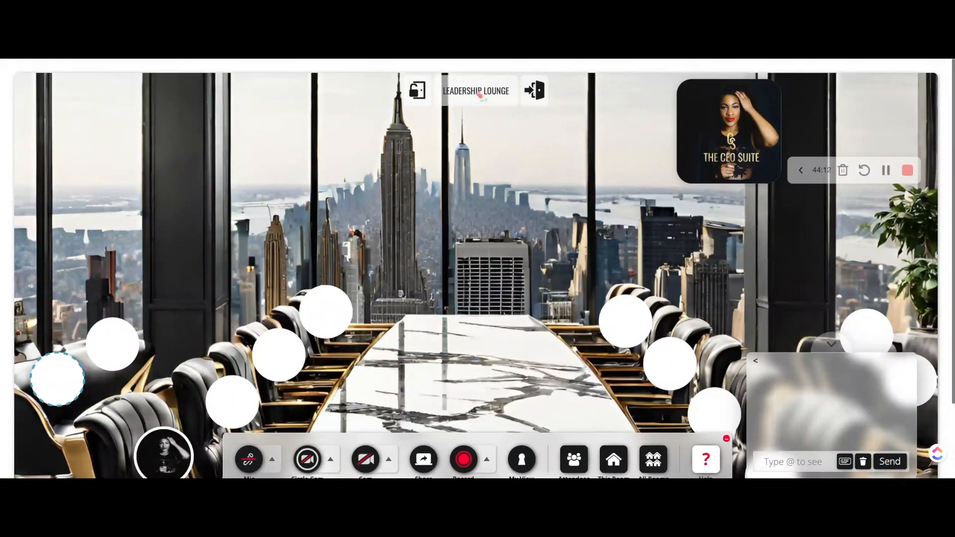
# Go to Create, browse the space types, and enter the CEO Conference Room.
pyautogui.click(535, 90)
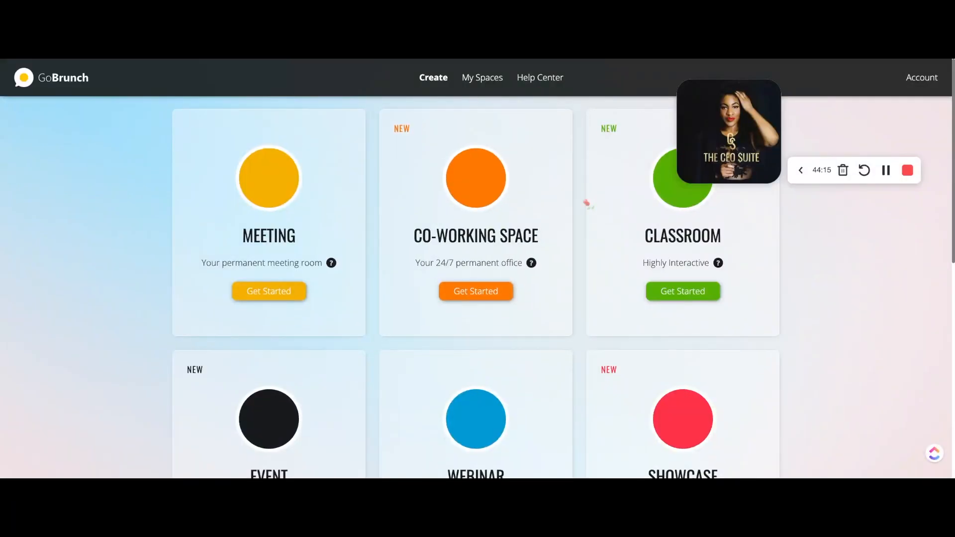
pyautogui.scroll(-3)
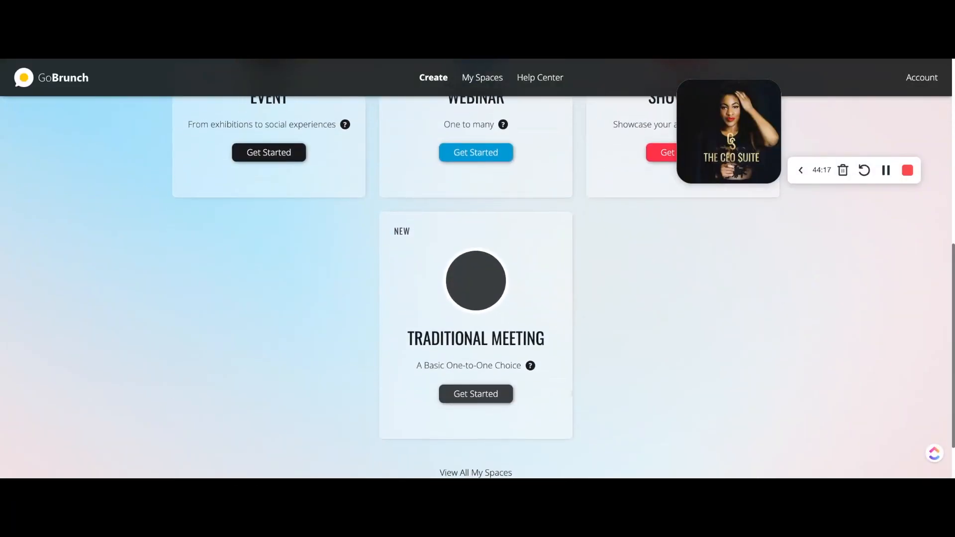
pyautogui.click(475, 394)
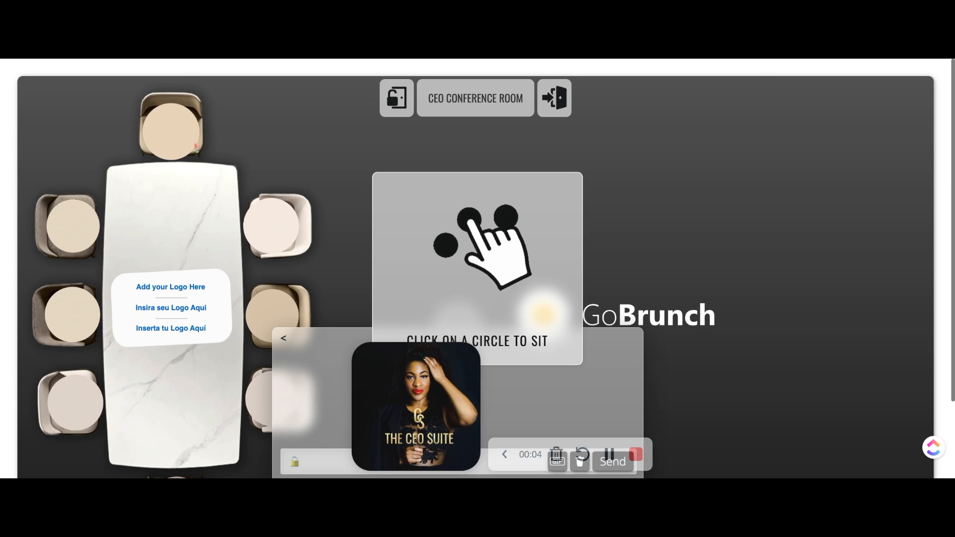
# Take the head seat at the marble table and show the My View options.
pyautogui.click(170, 127)
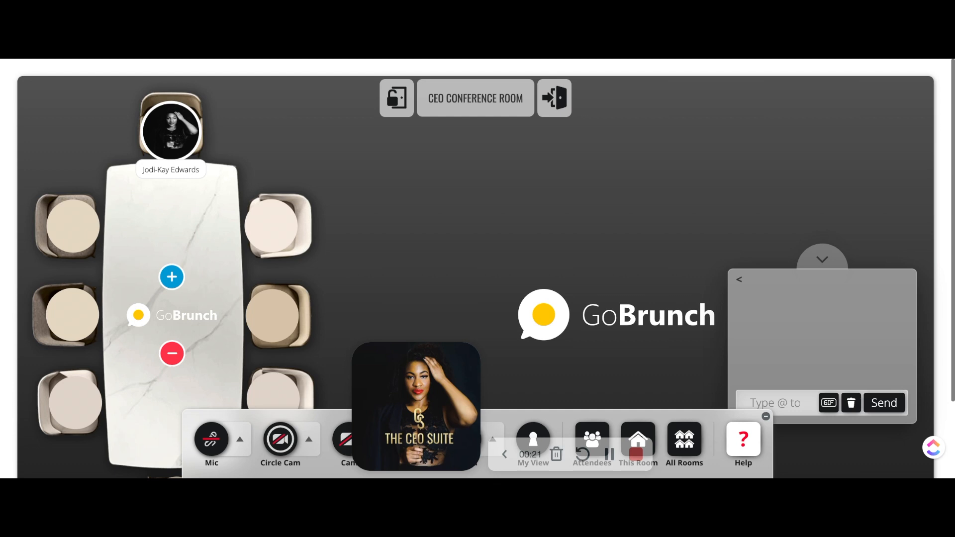
pyautogui.click(533, 442)
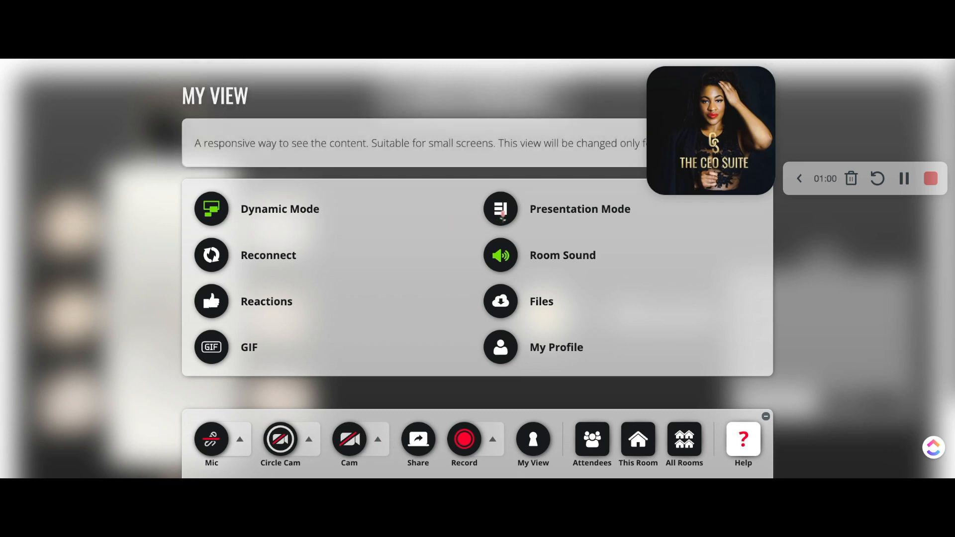
# Post 'Hey CEOs!' in the room chat, then return to My View.
pyautogui.click(532, 445)
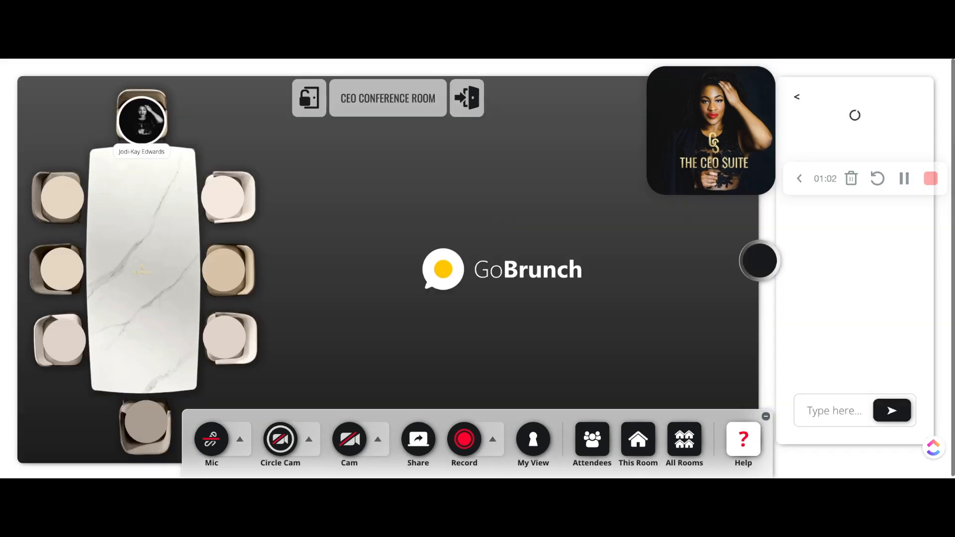
pyautogui.write('Hey CEOs!')
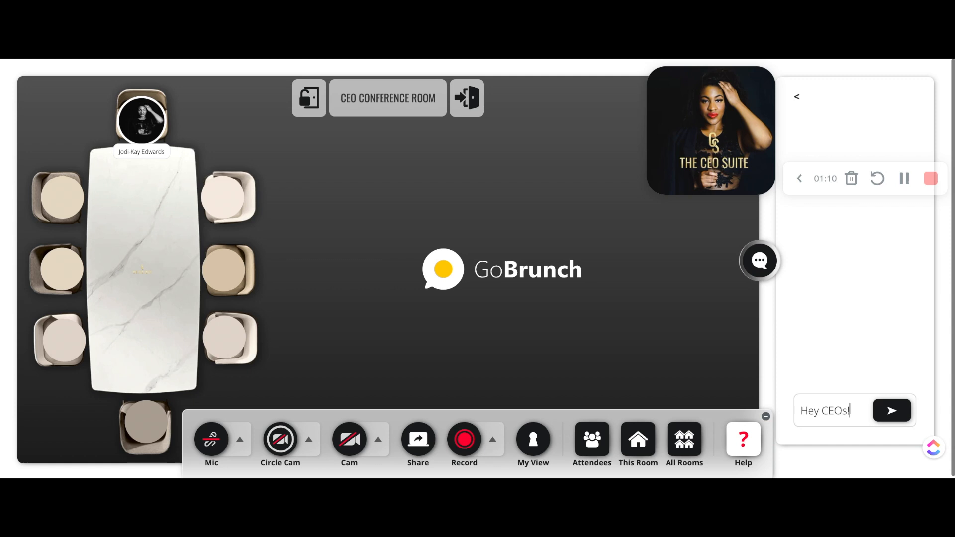
pyautogui.click(891, 410)
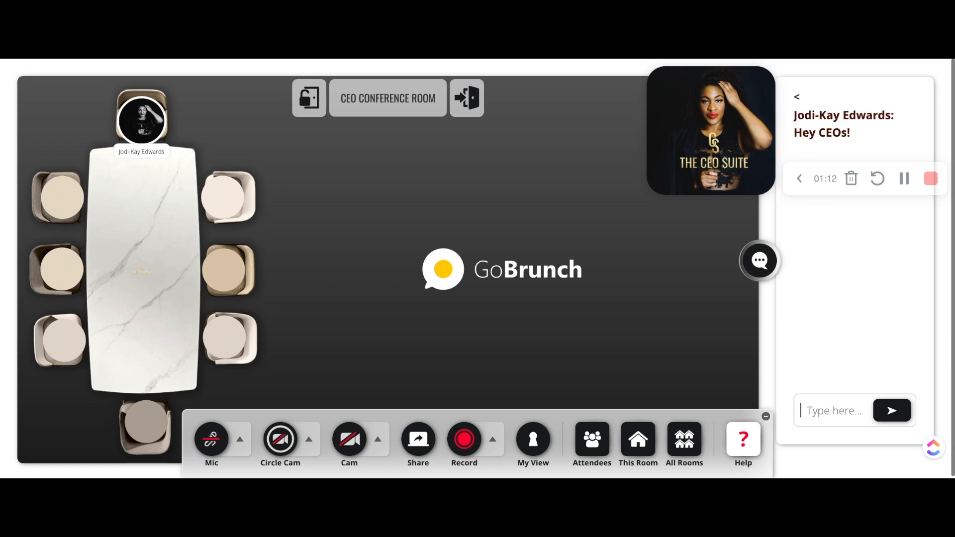
pyautogui.moveTo(494, 386)
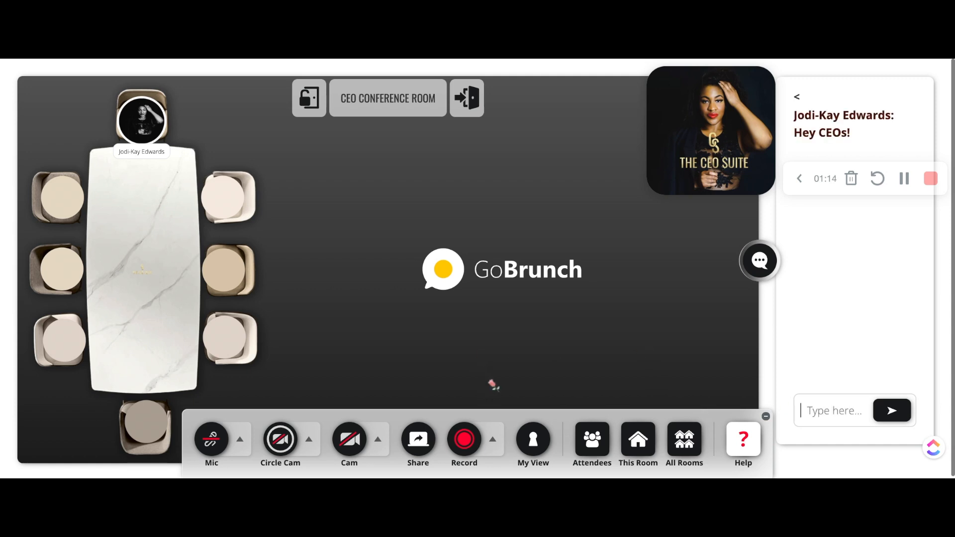
pyautogui.click(532, 439)
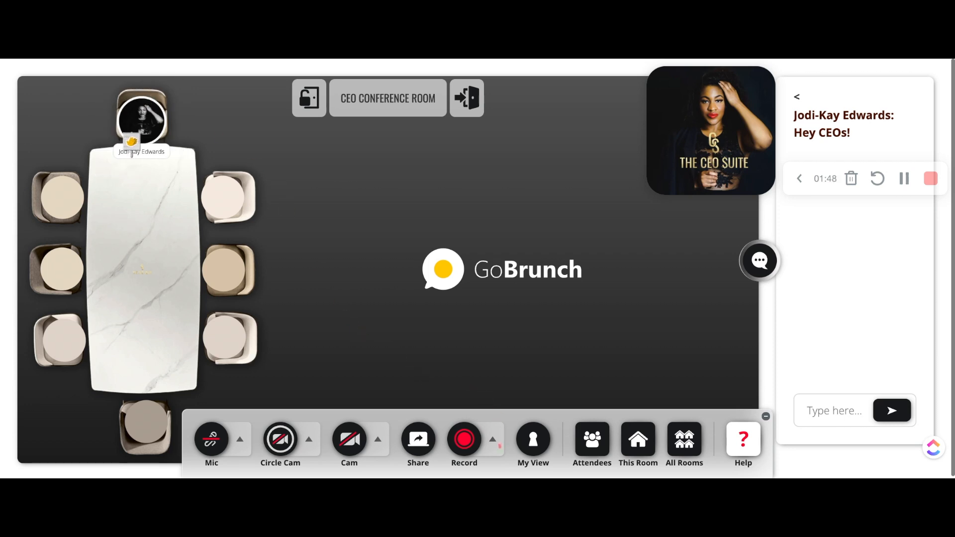
pyautogui.click(532, 439)
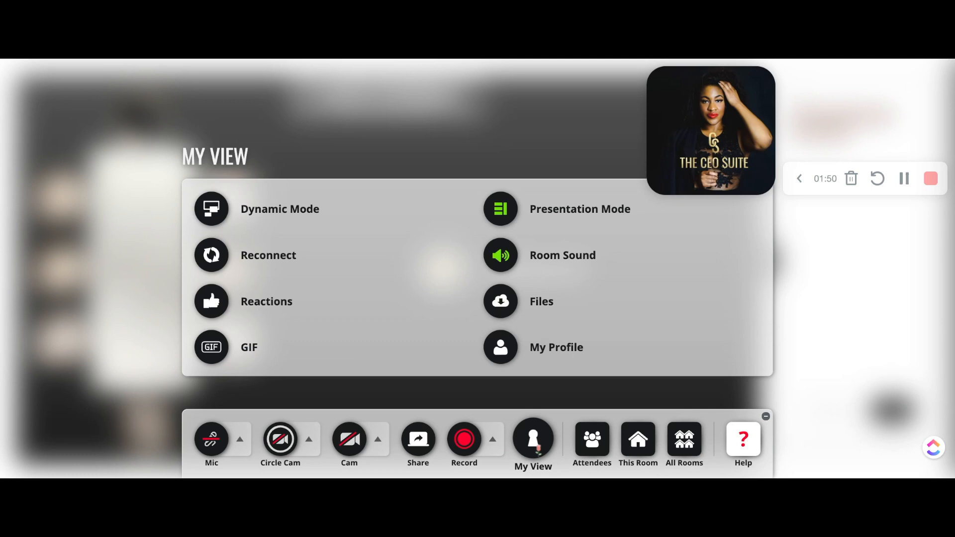
# Put a 'Boss' GIPHY GIF on the head seat, then reopen My View.
pyautogui.click(211, 347)
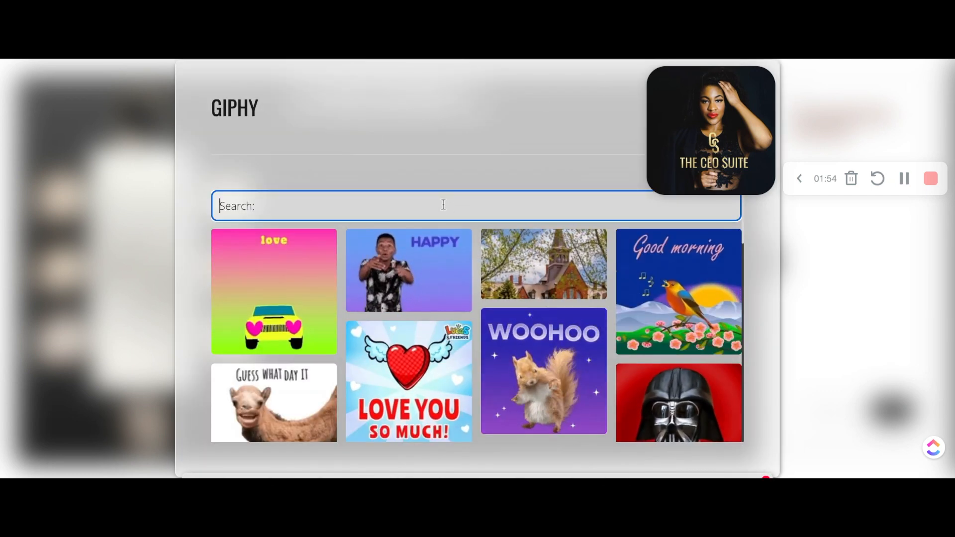
pyautogui.write('Boss')
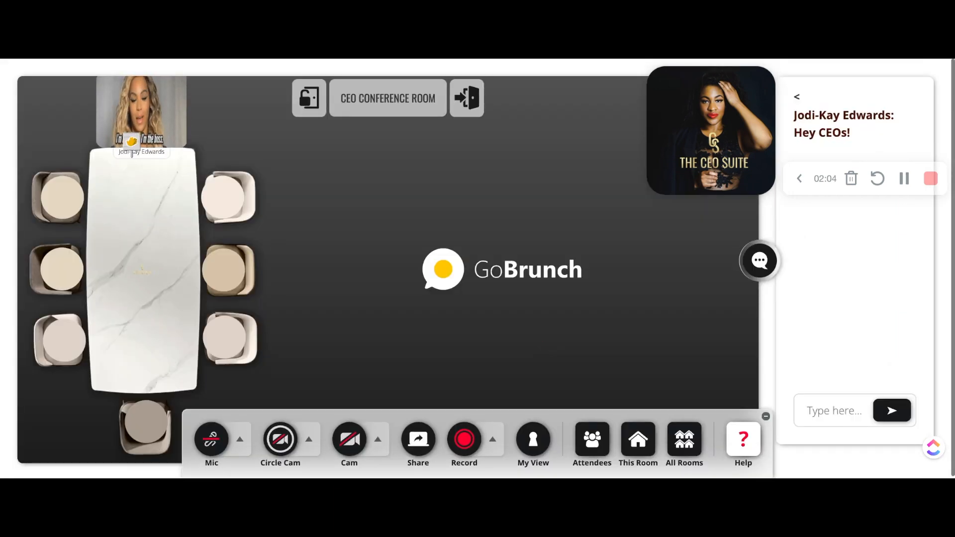
pyautogui.click(532, 439)
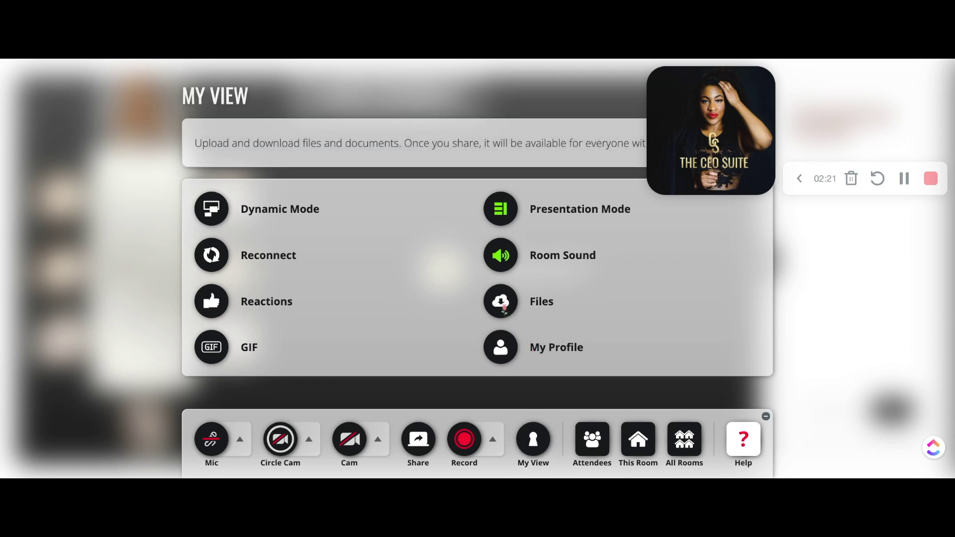
# Open My Profile from the My View options.
pyautogui.click(500, 301)
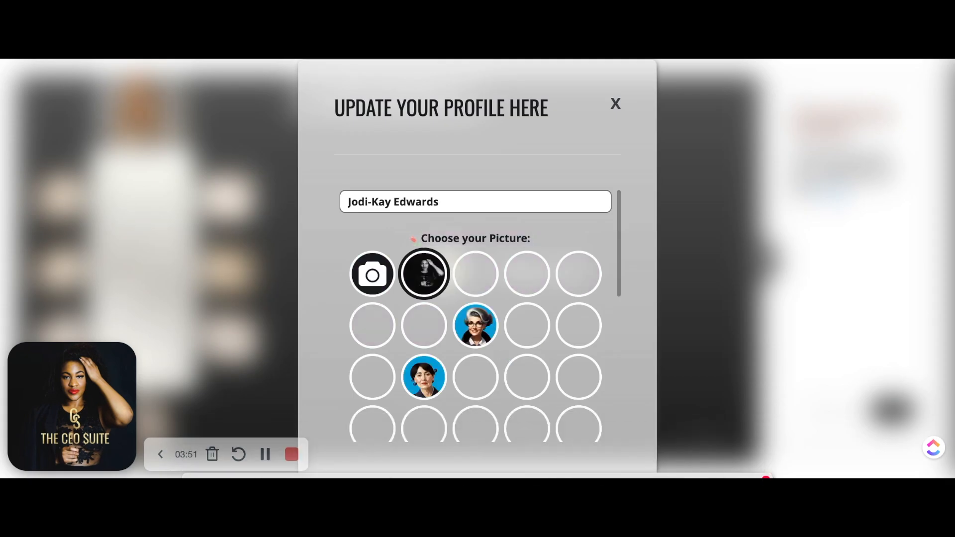
# Change the profile title to 'Brand Manager' and update the profile.
pyautogui.scroll(-3)
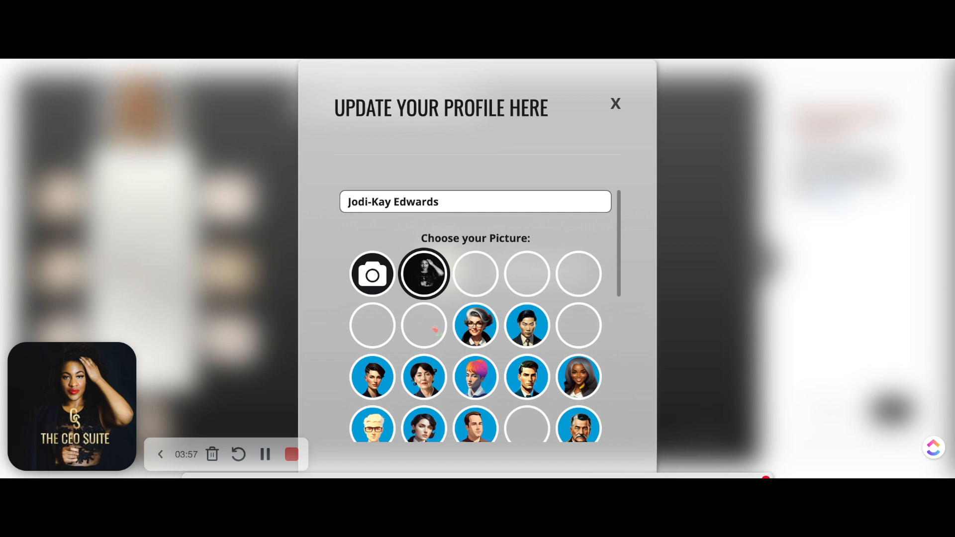
pyautogui.scroll(-3)
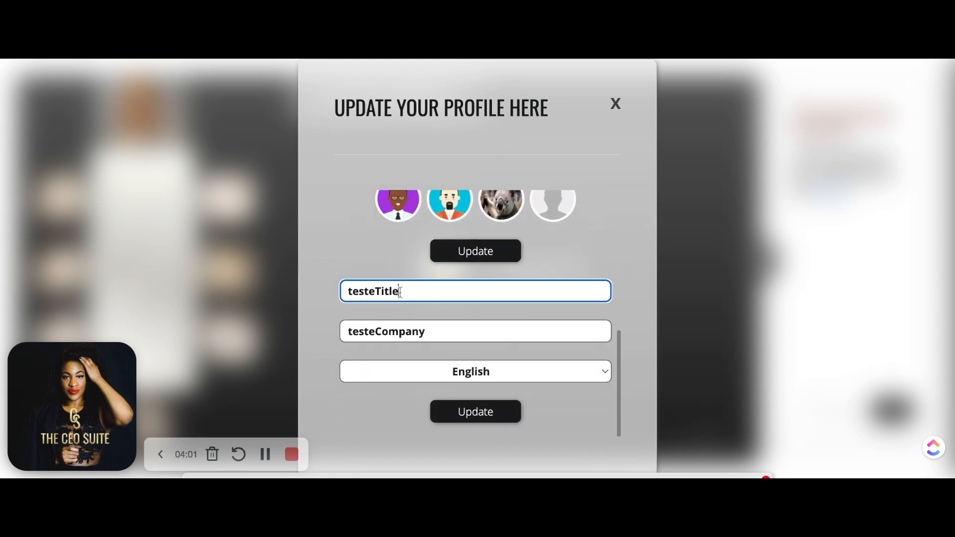
pyautogui.write('B')
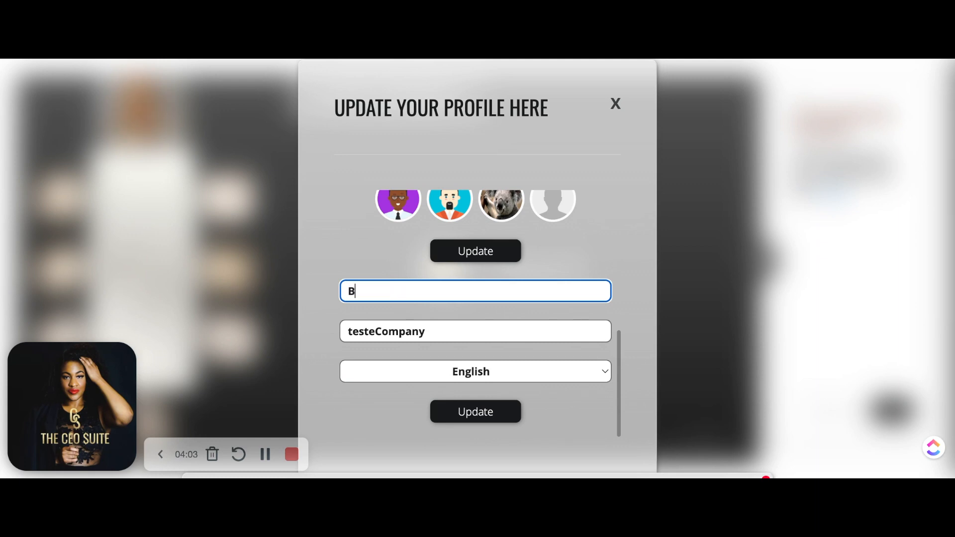
pyautogui.write('rand Man')
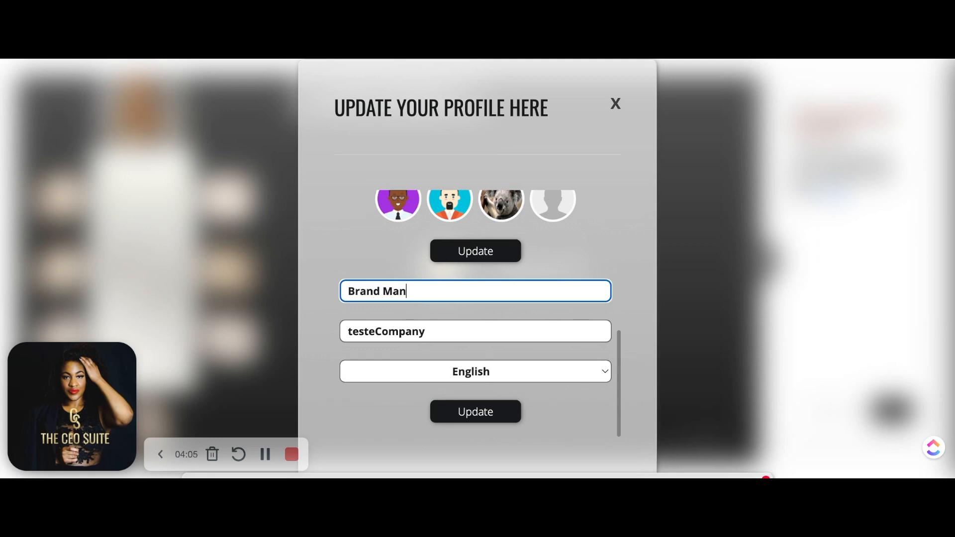
pyautogui.write('ager')
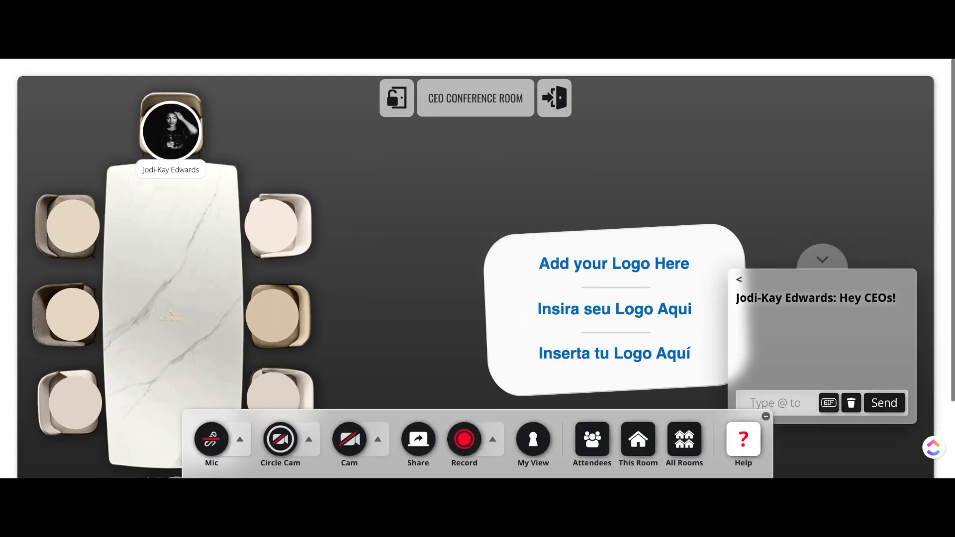
# Dismiss the logo placeholder and show the This Room options panel.
pyautogui.click(464, 438)
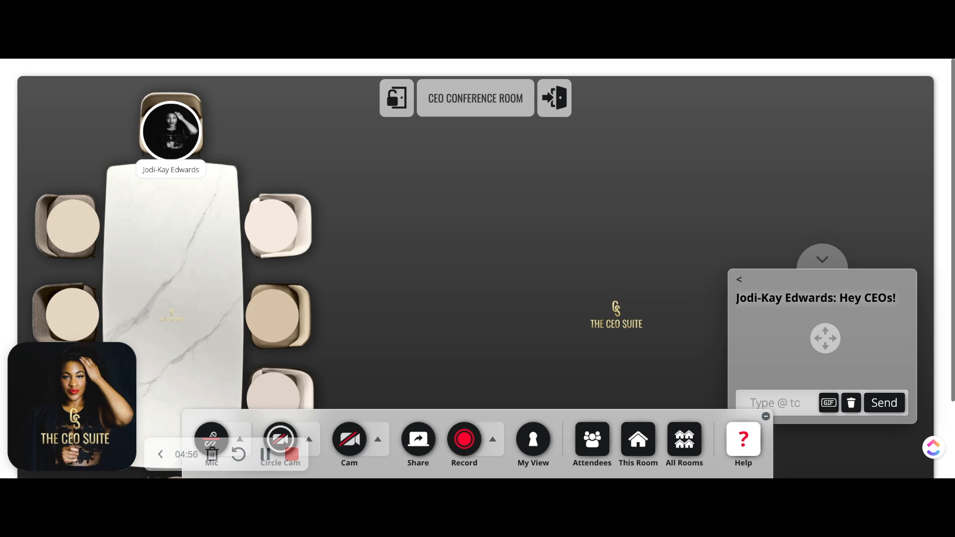
pyautogui.click(637, 439)
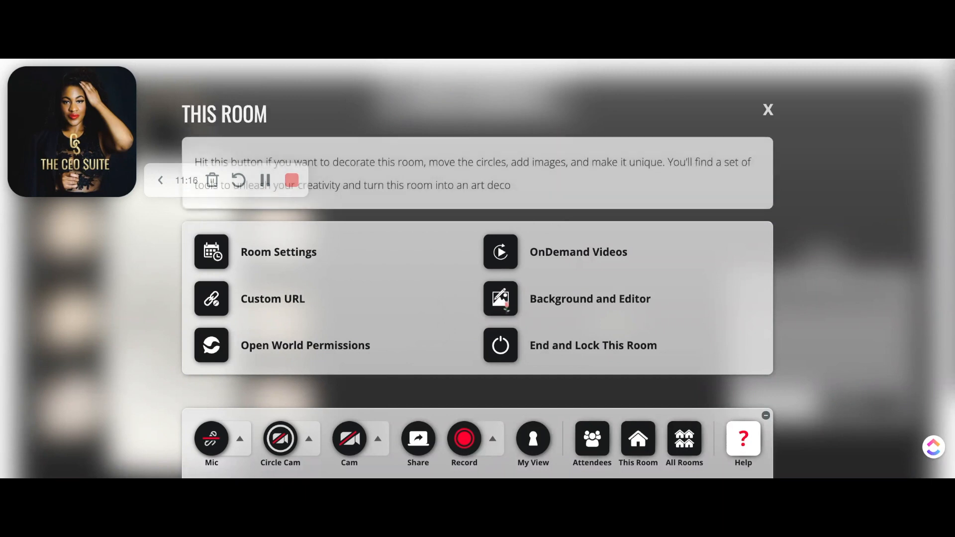
# Upload the city-view boardroom photo in the room editor and set it as background.
pyautogui.click(499, 298)
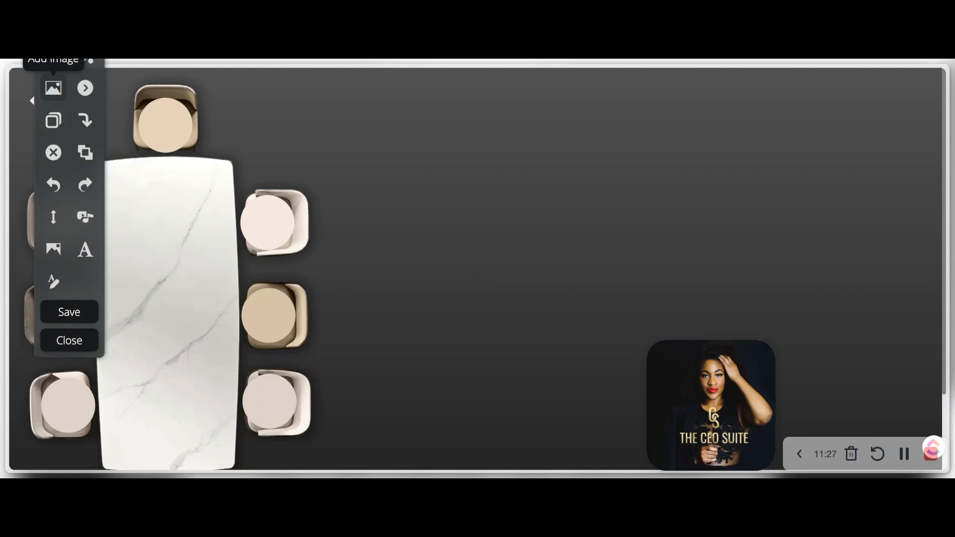
pyautogui.click(53, 87)
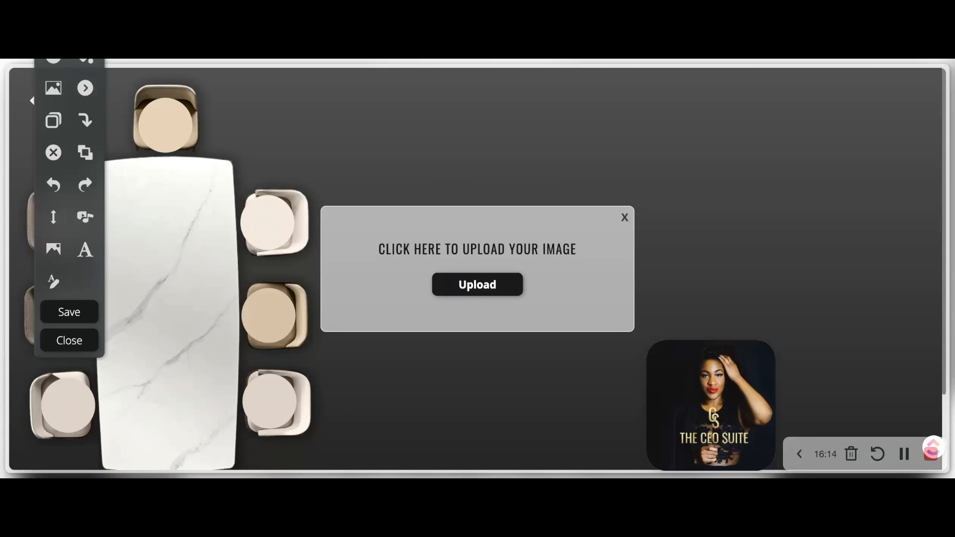
pyautogui.click(477, 284)
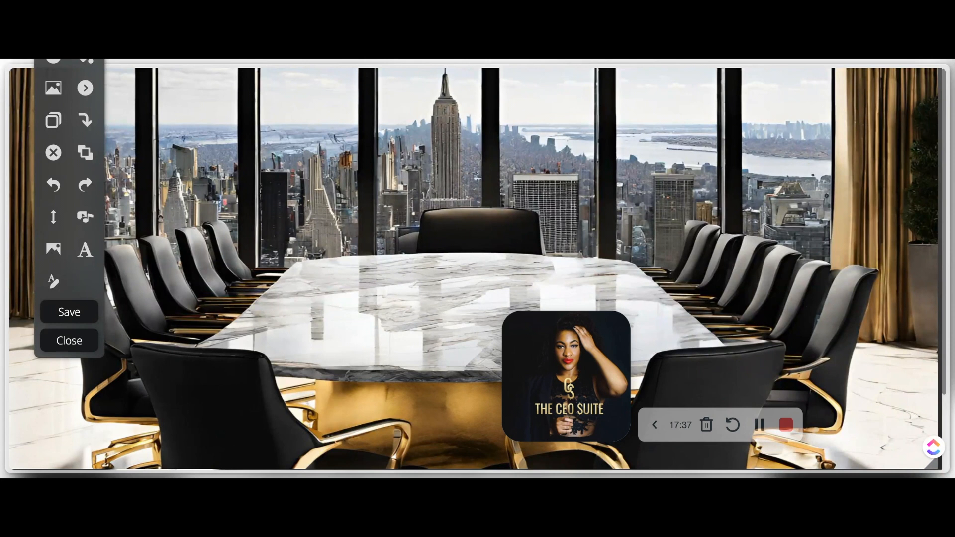
pyautogui.moveTo(53, 250)
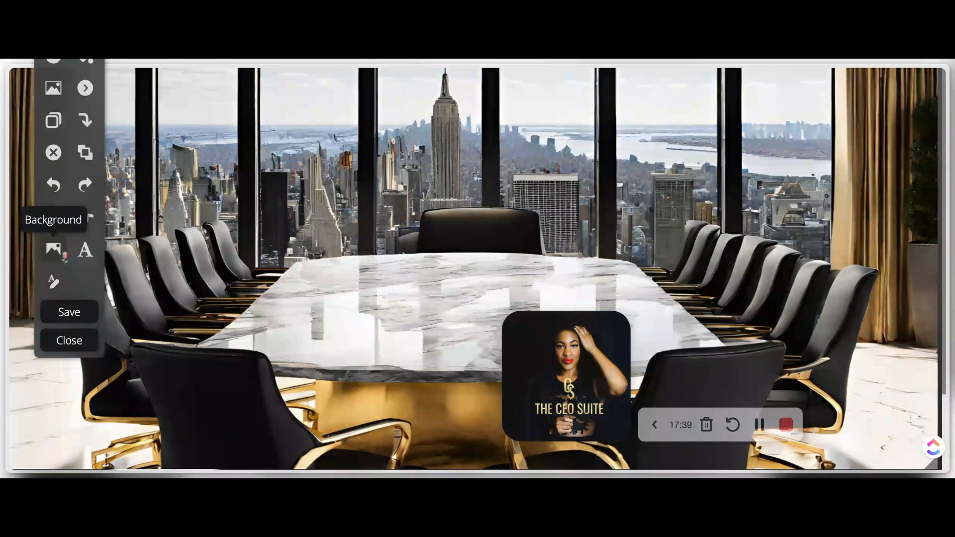
pyautogui.click(53, 250)
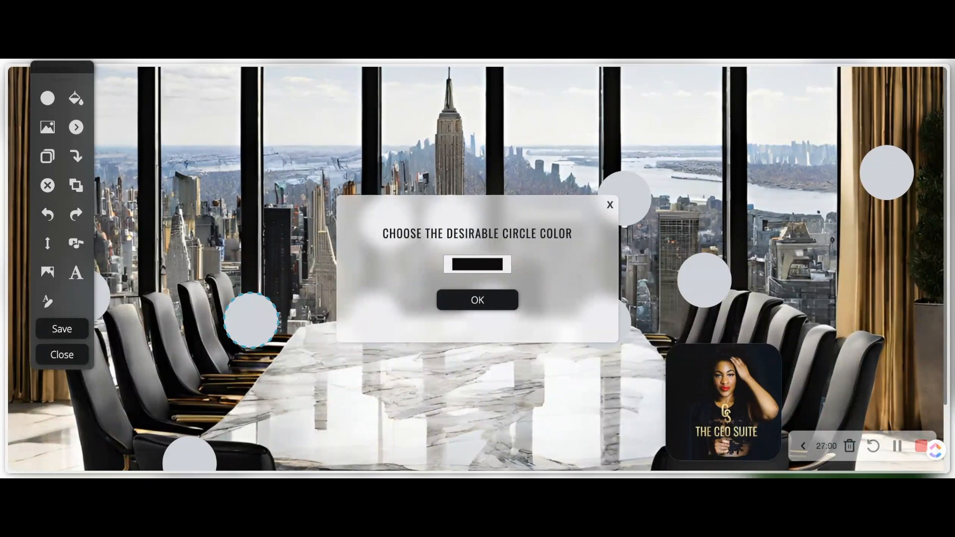
# Confirm black circle colour and place the seat circles over the boardroom chairs.
pyautogui.click(478, 300)
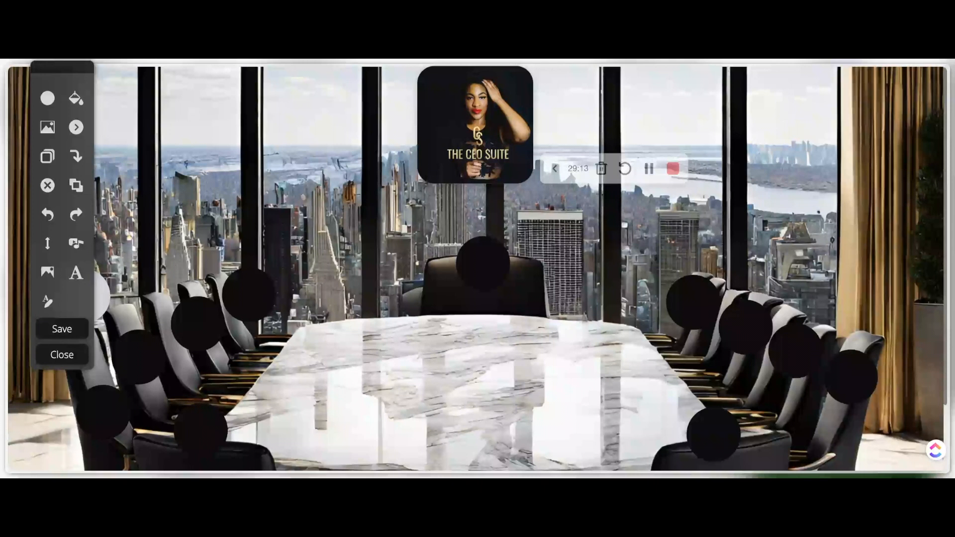
pyautogui.click(62, 355)
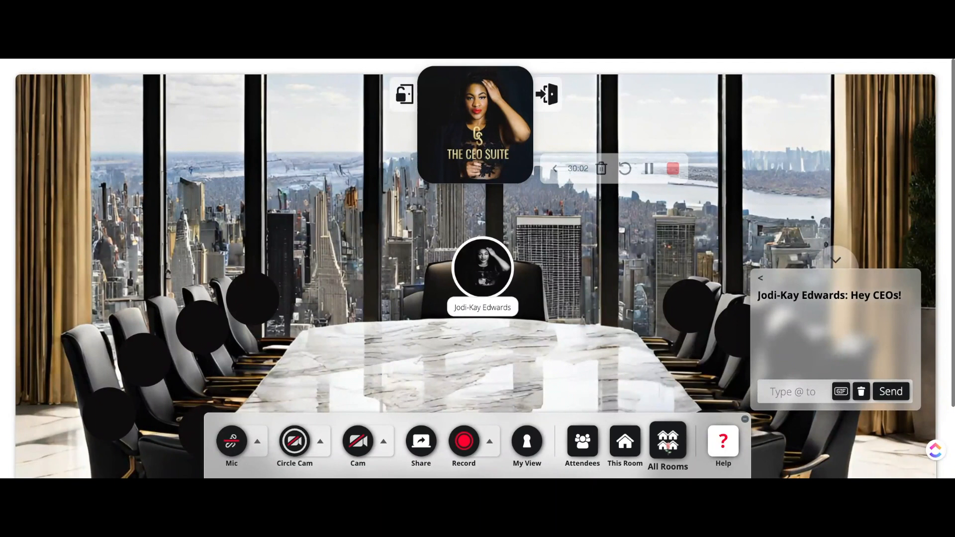
# Join Room 2 from All Rooms and open its room editor.
pyautogui.click(668, 445)
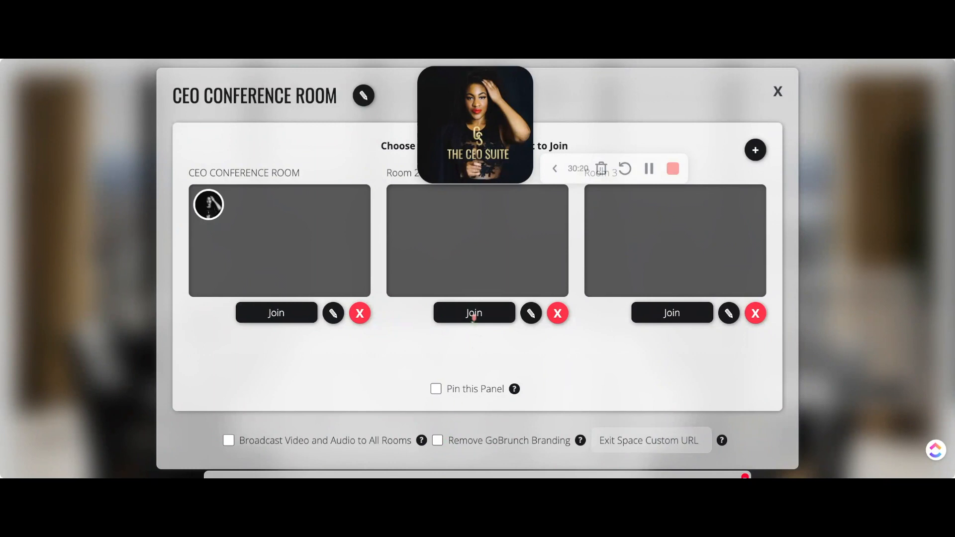
pyautogui.click(473, 312)
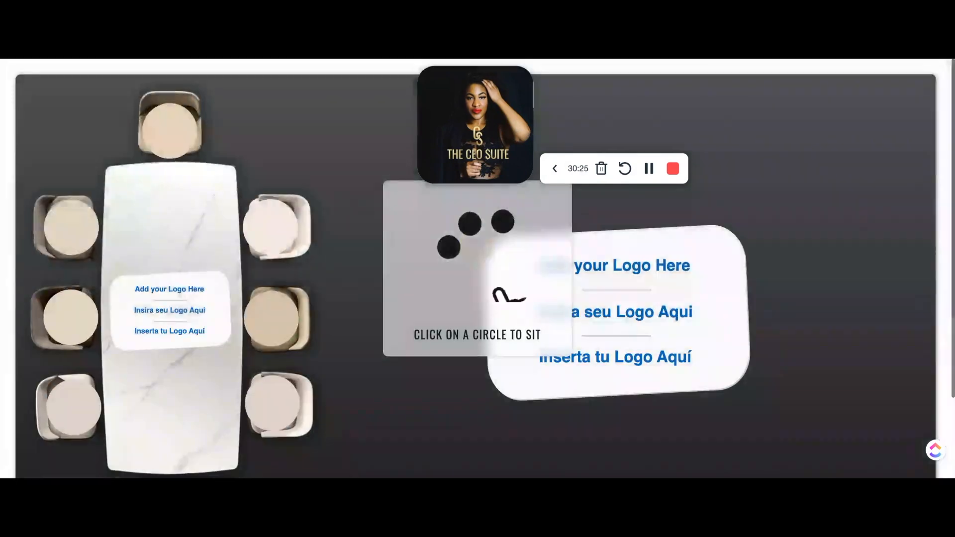
pyautogui.click(170, 125)
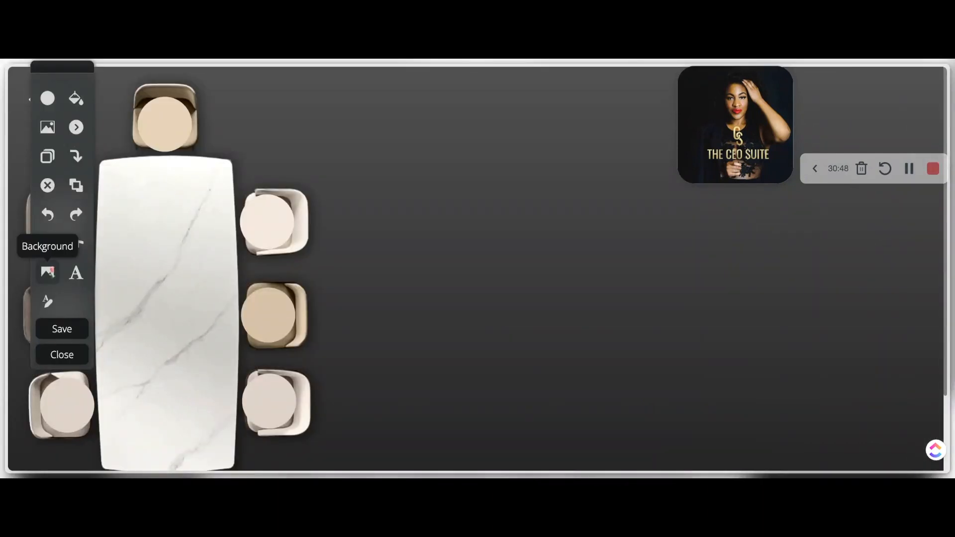
# Upload Vision Vault's black-marble skyline background, save, take a seat, and reopen All Rooms.
pyautogui.click(47, 272)
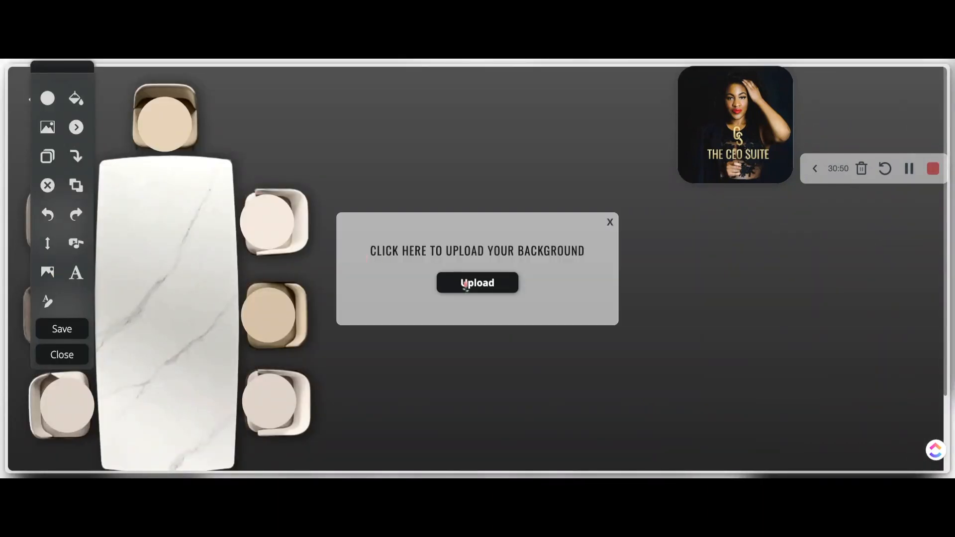
pyautogui.click(477, 282)
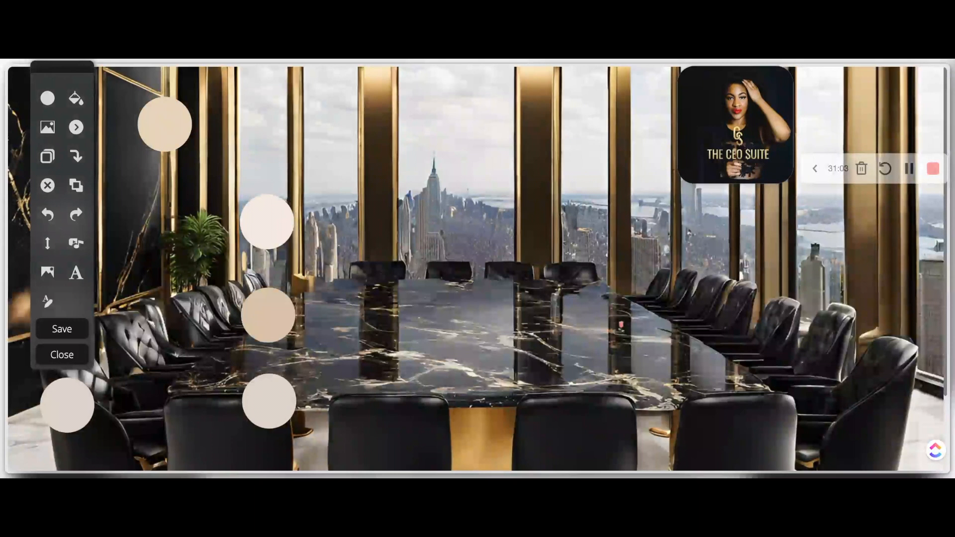
pyautogui.click(62, 355)
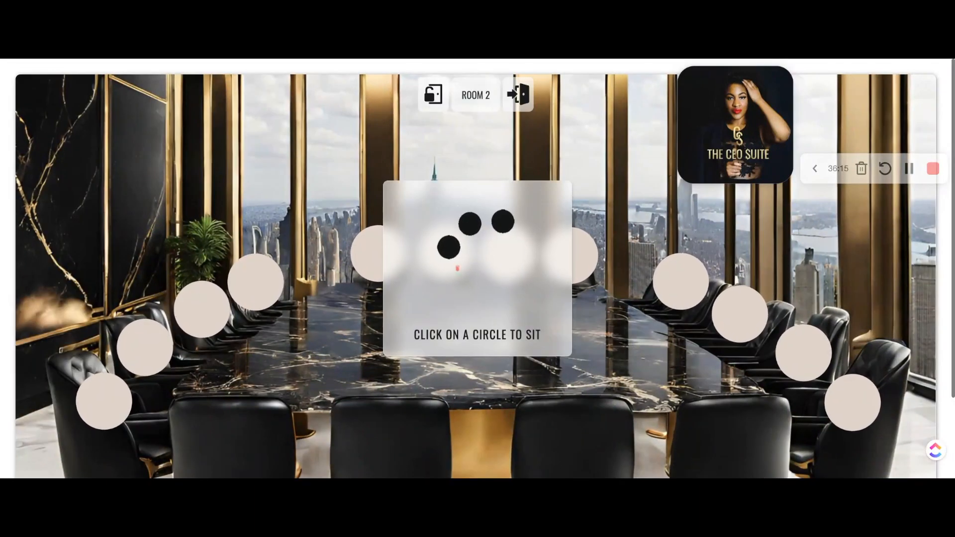
pyautogui.click(445, 253)
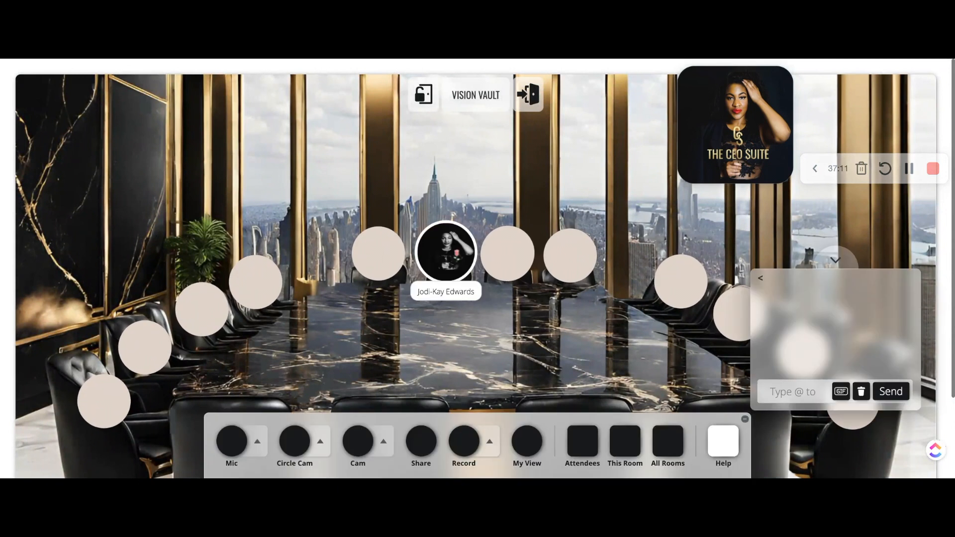
pyautogui.click(668, 442)
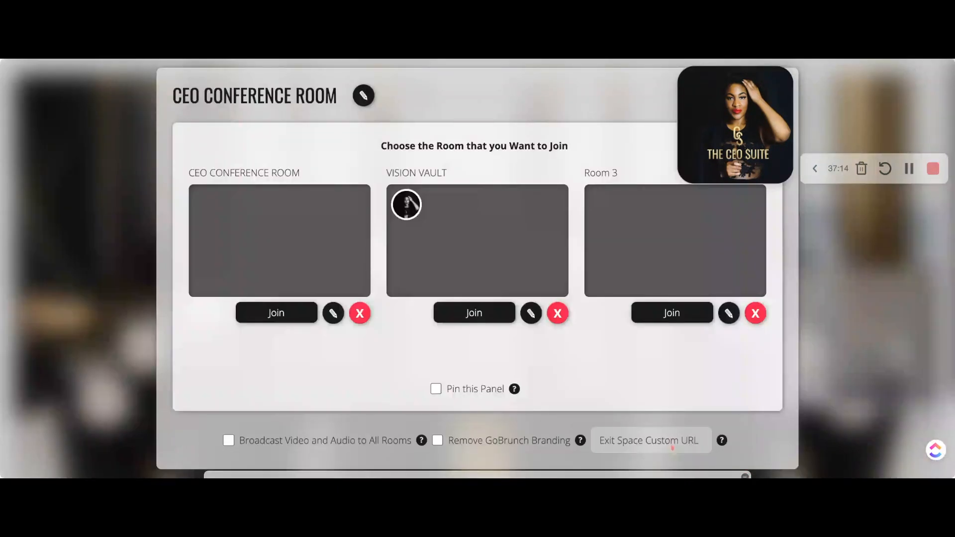
pyautogui.moveTo(729, 313)
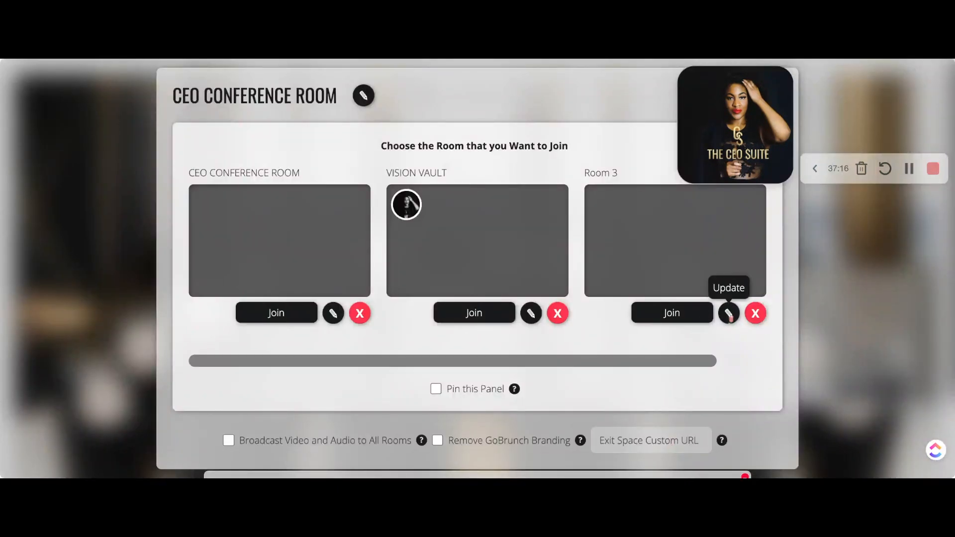
# Rename Room 3 to LEADERSHIP LOUNGE and bring up its background upload prompt.
pyautogui.click(728, 312)
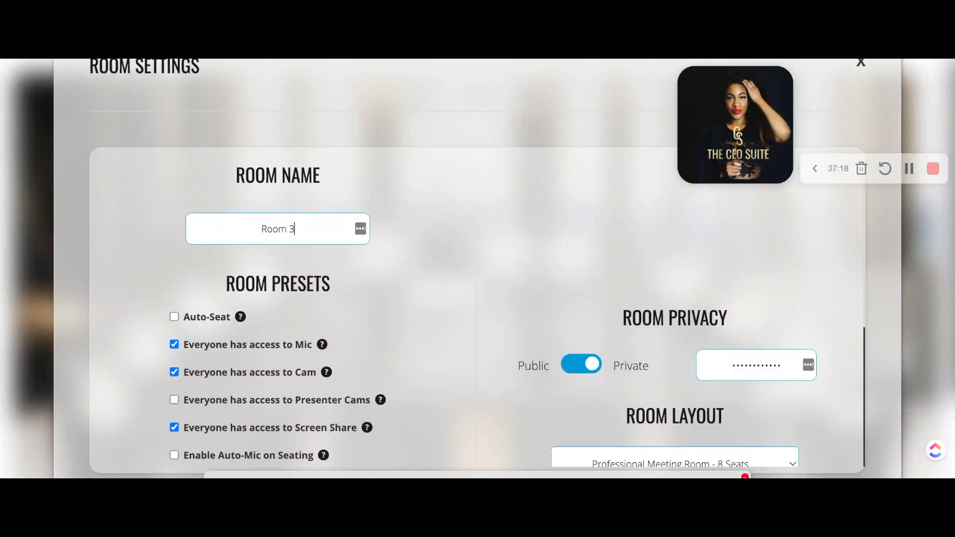
pyautogui.scroll(-3)
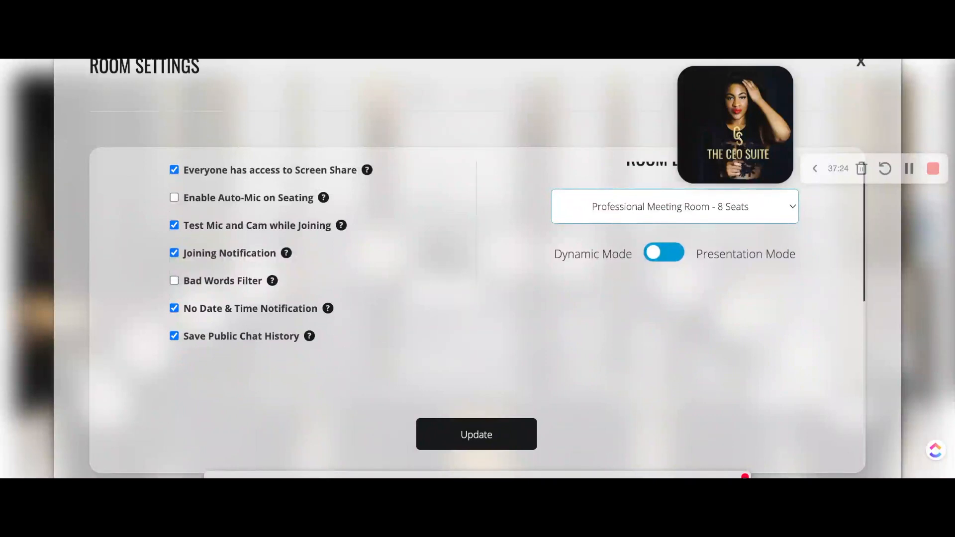
pyautogui.scroll(3)
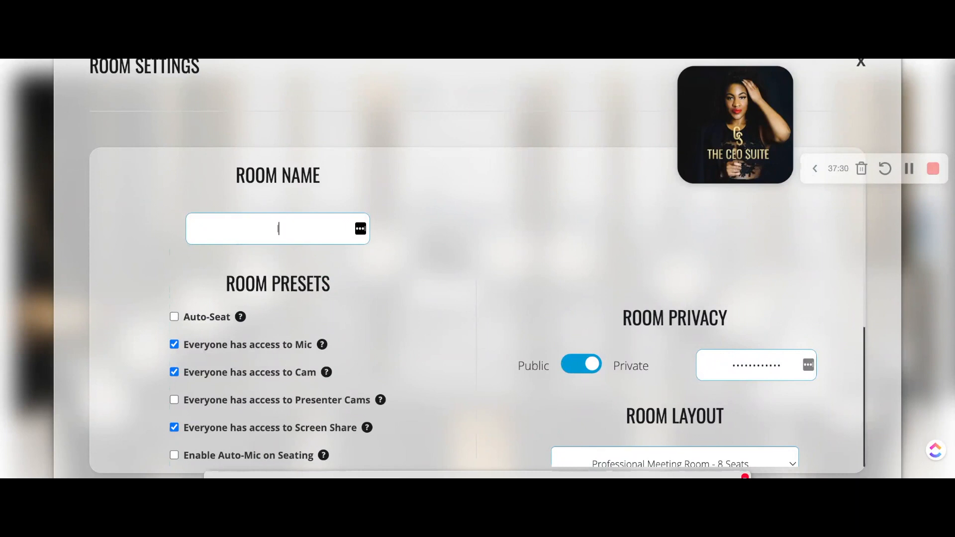
pyautogui.write('L')
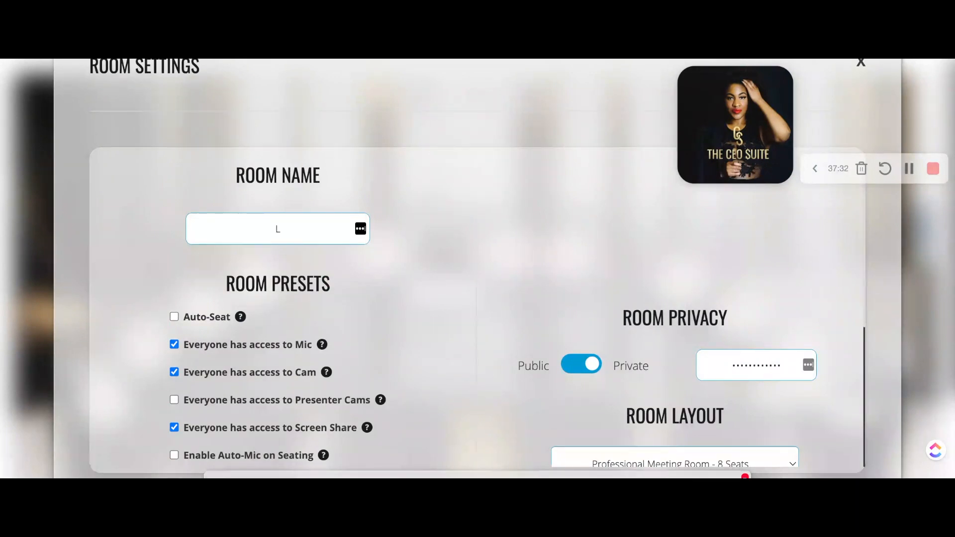
pyautogui.write('EADERSH')
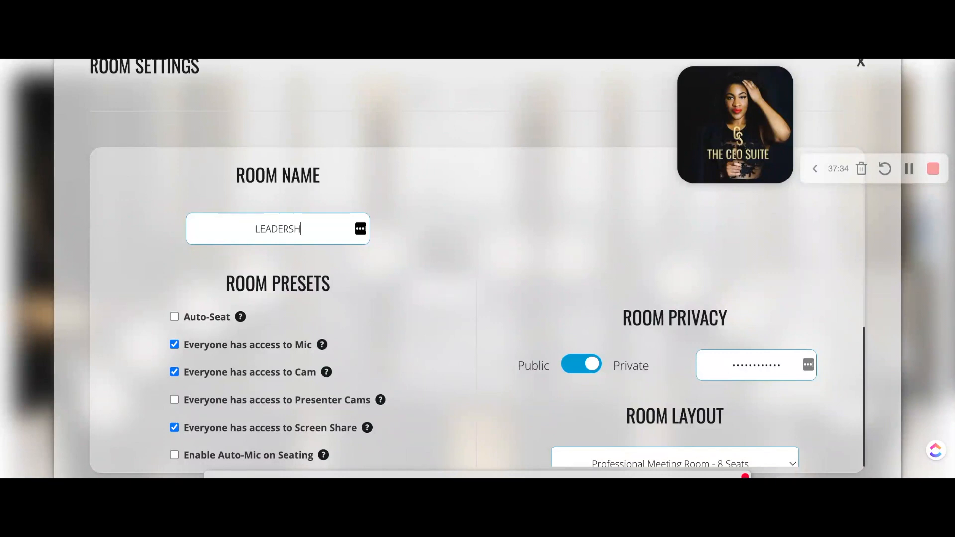
pyautogui.write('IP L')
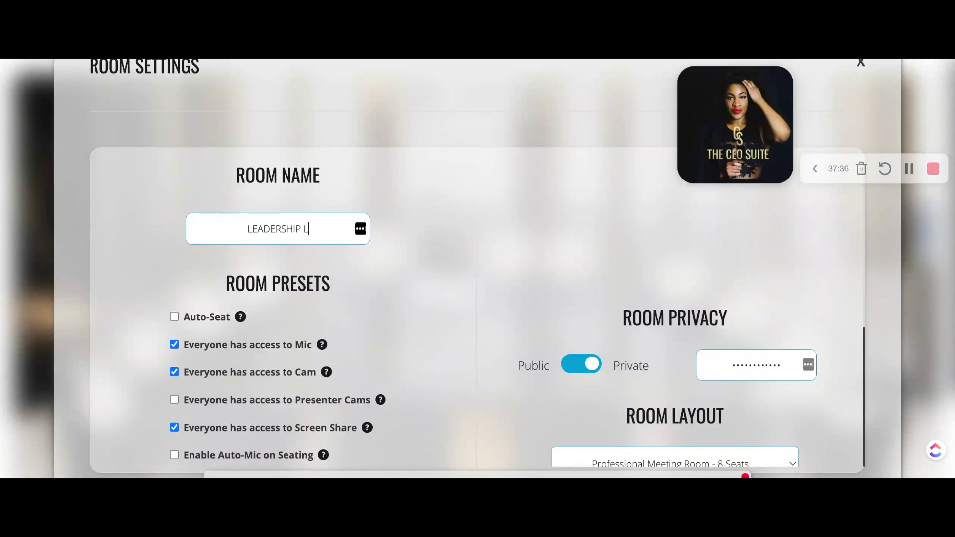
pyautogui.write('OUNGE')
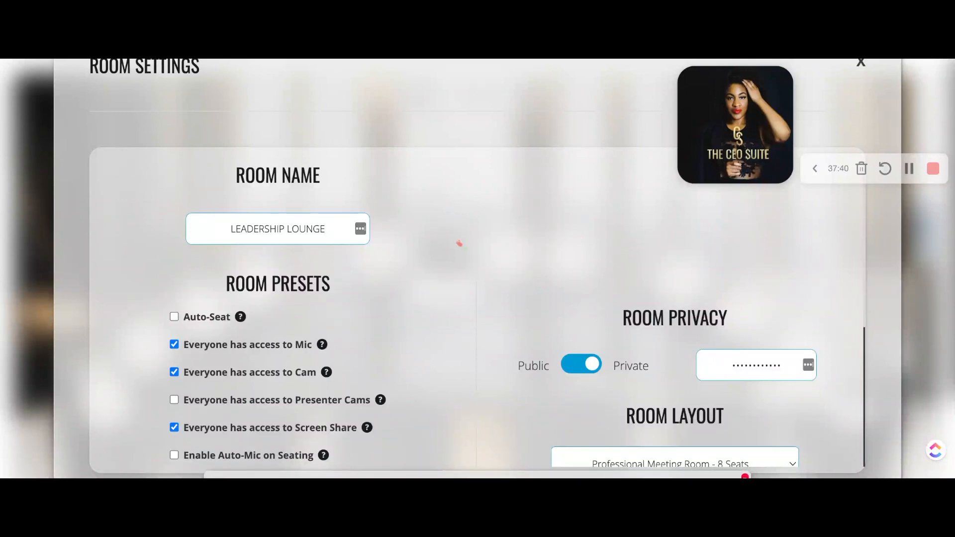
pyautogui.scroll(-3)
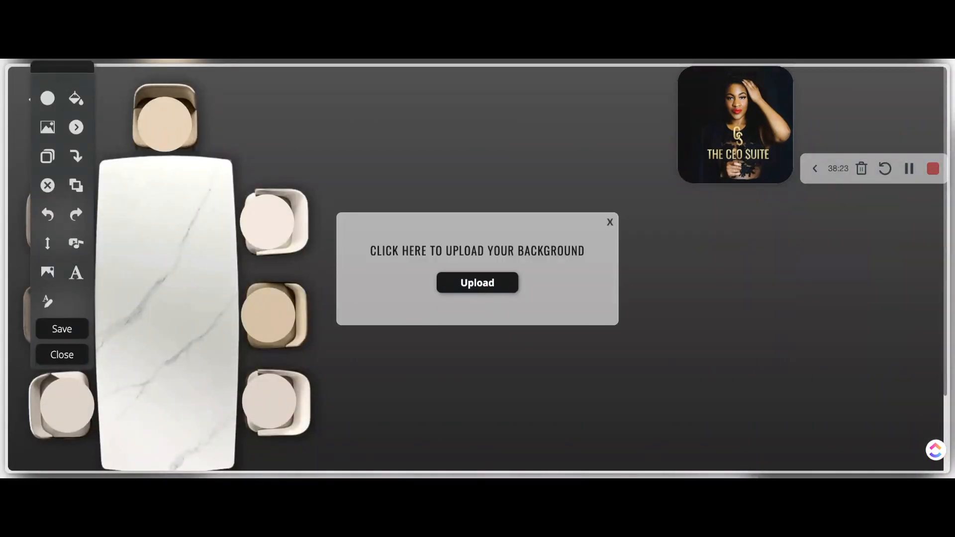
# Give Leadership Lounge the white-marble skyline background and white seat circles, then return to Create.
pyautogui.click(477, 283)
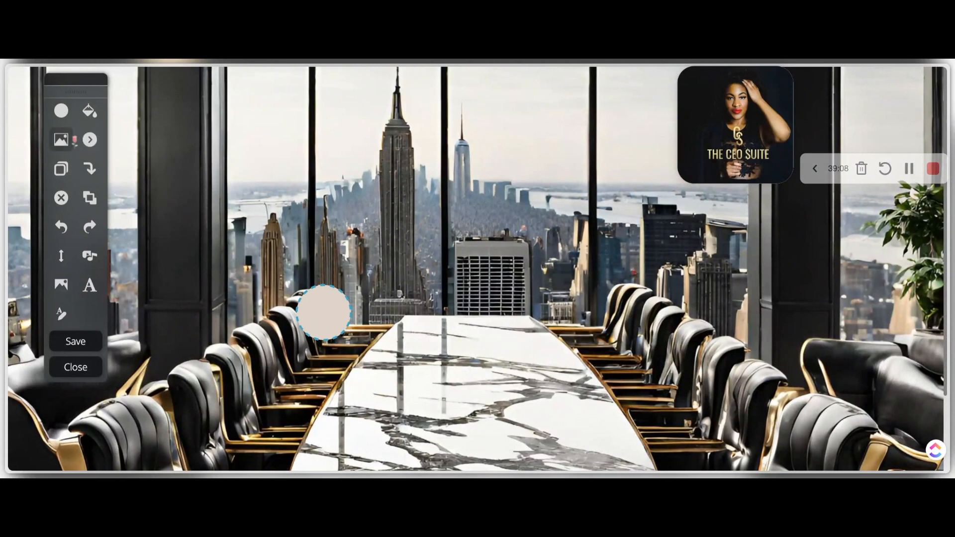
pyautogui.click(88, 111)
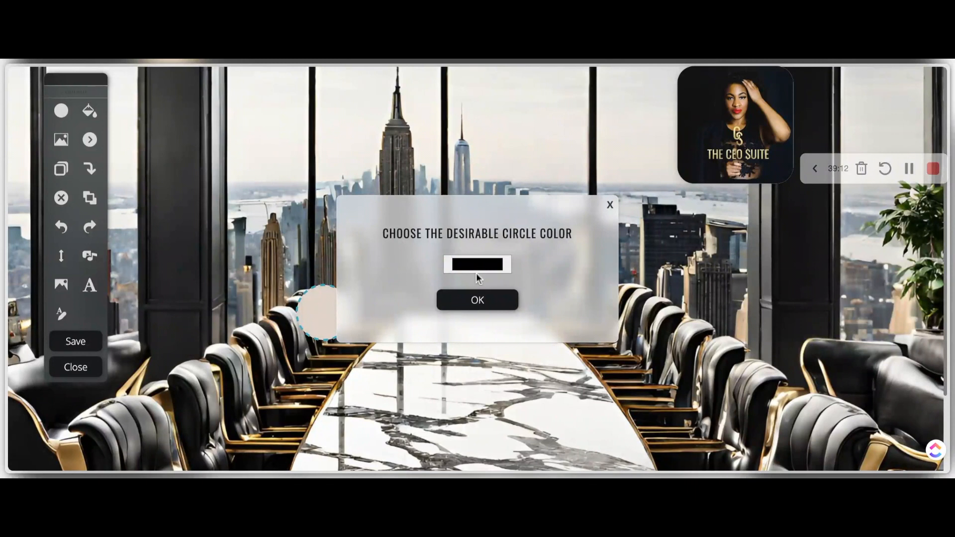
pyautogui.click(477, 265)
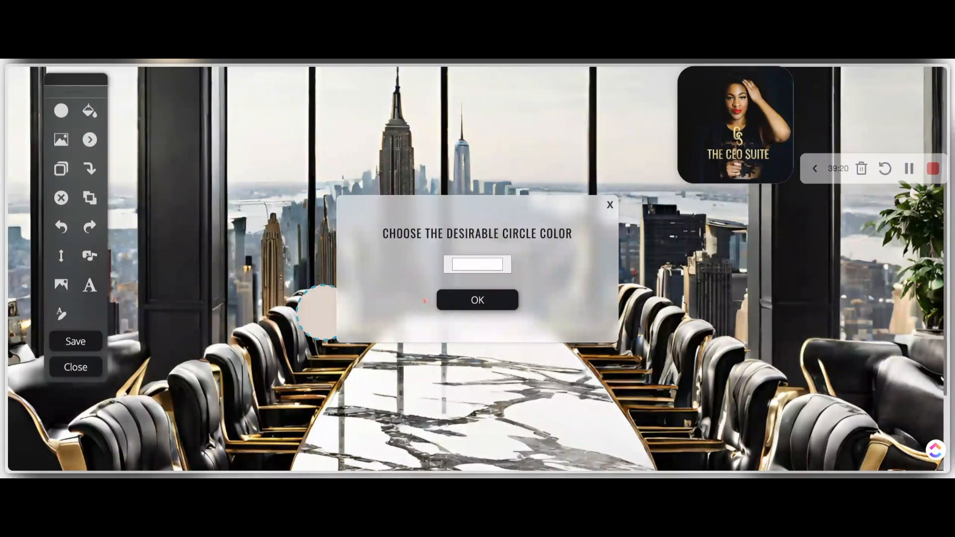
pyautogui.click(477, 299)
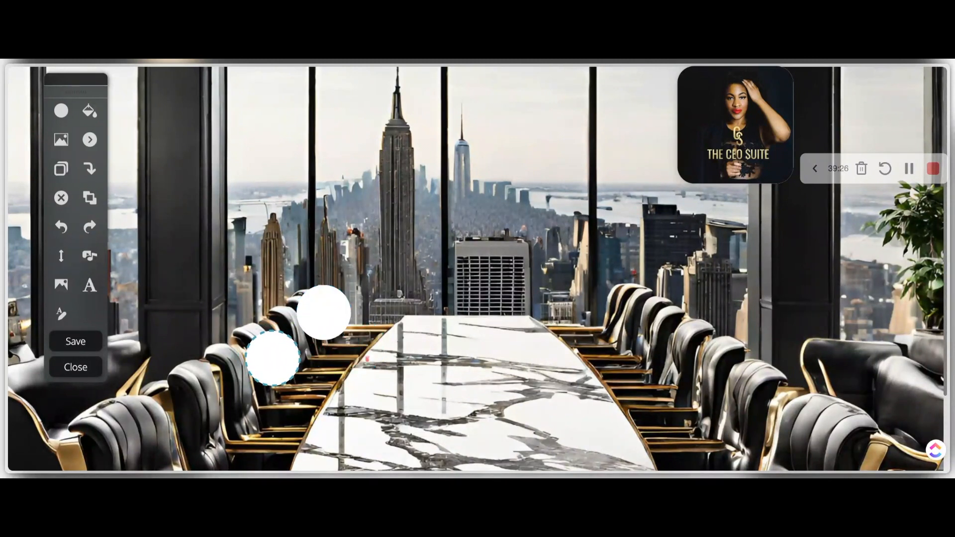
pyautogui.click(89, 139)
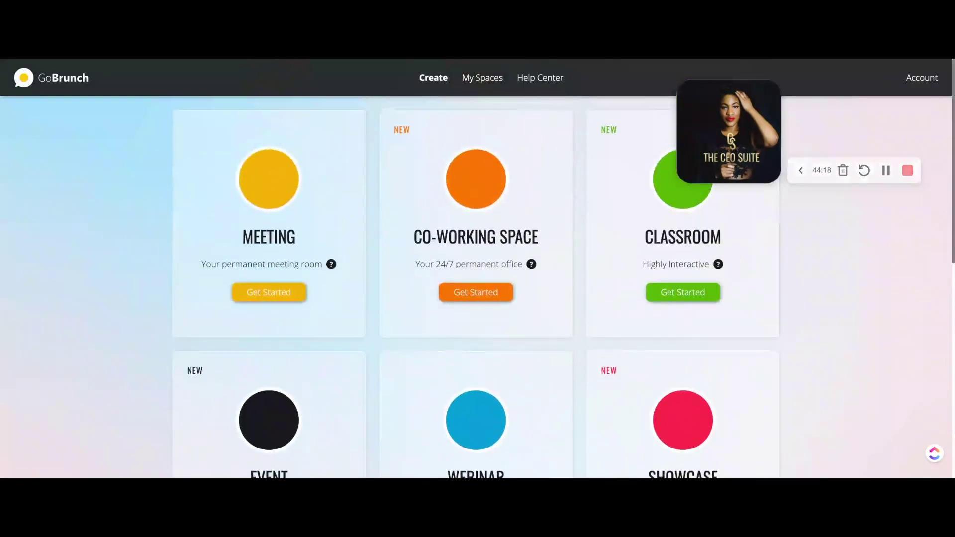
# Re-enter the CEO Conference Room from My Spaces through its View Rooms link.
pyautogui.click(482, 78)
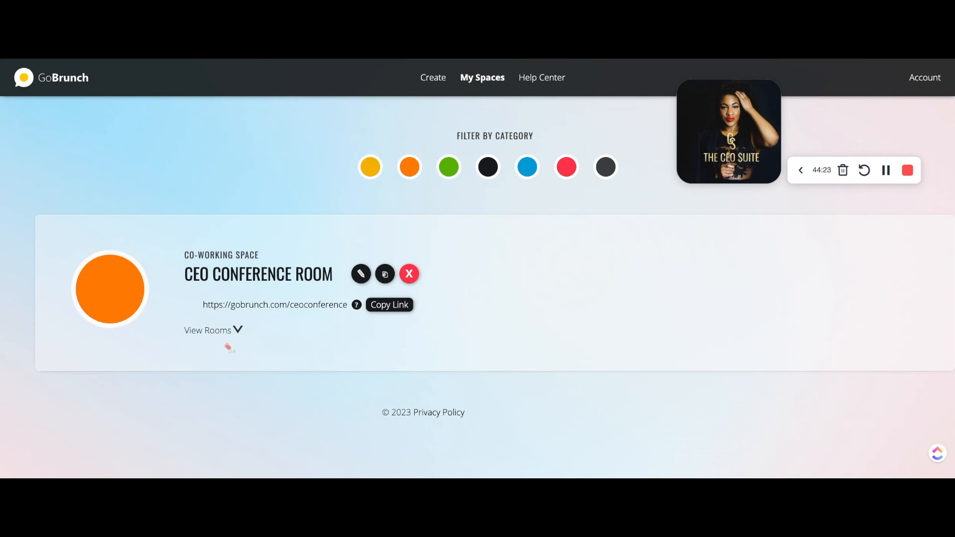
pyautogui.click(207, 331)
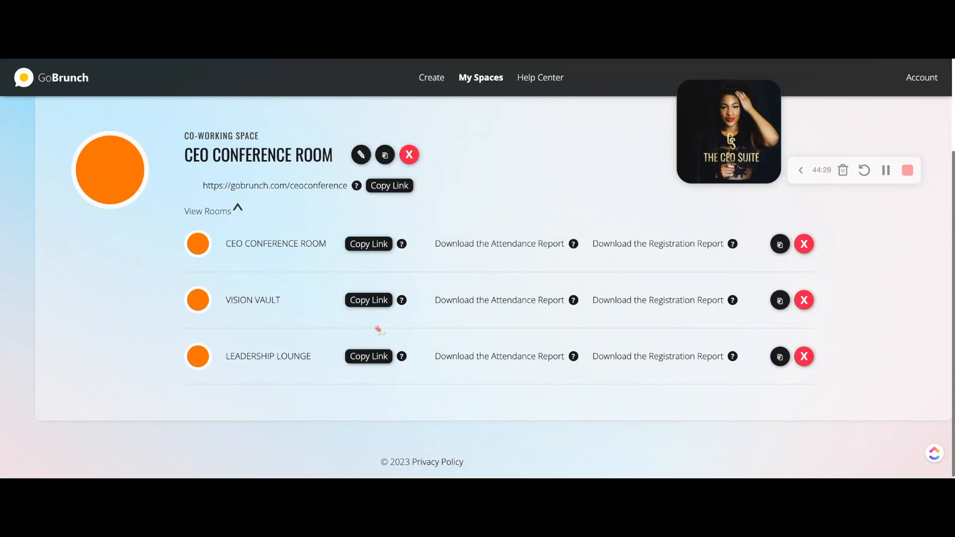
pyautogui.moveTo(379, 330)
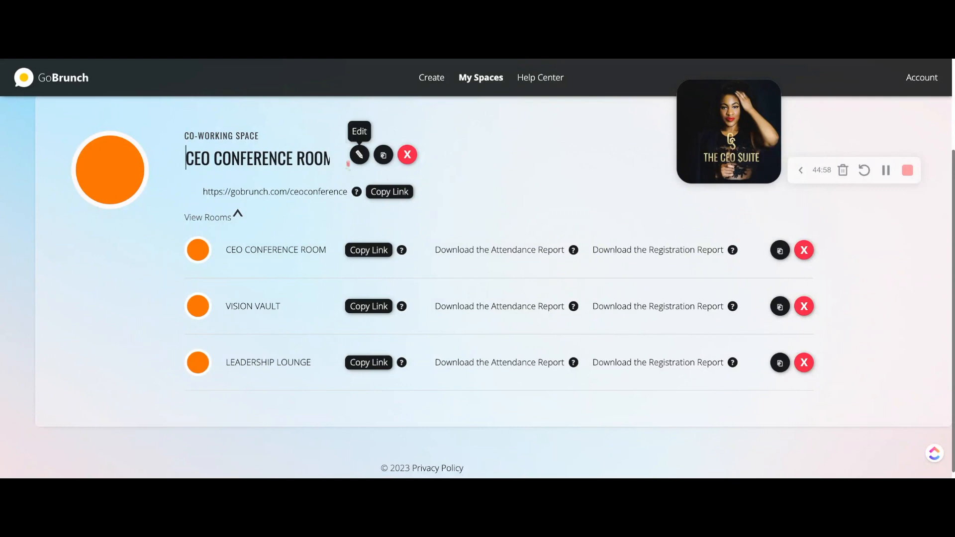
pyautogui.moveTo(110, 169)
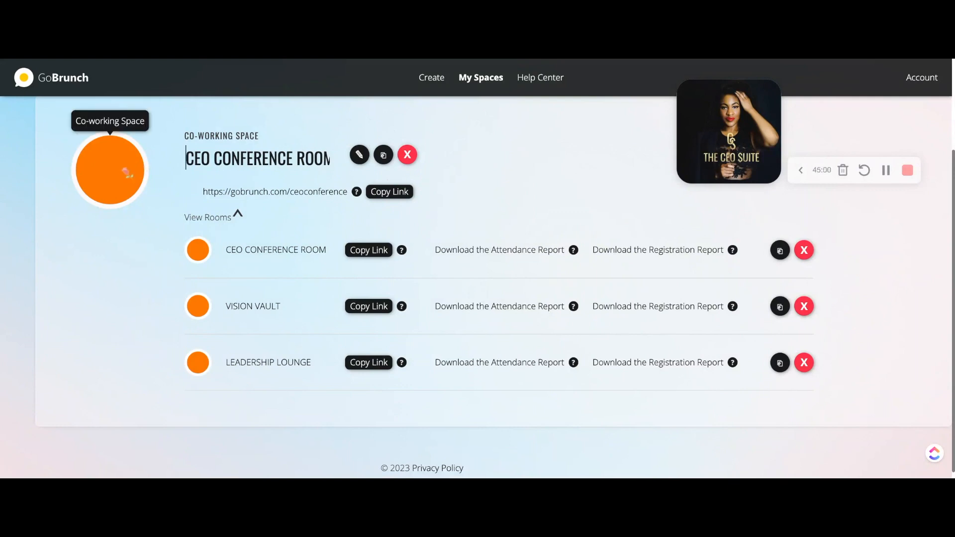
pyautogui.moveTo(198, 249)
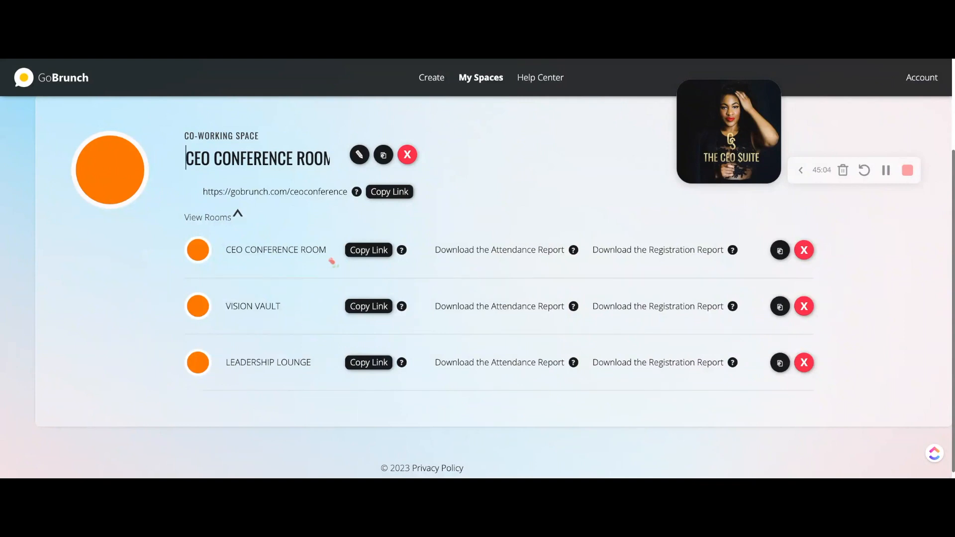
pyautogui.moveTo(359, 154)
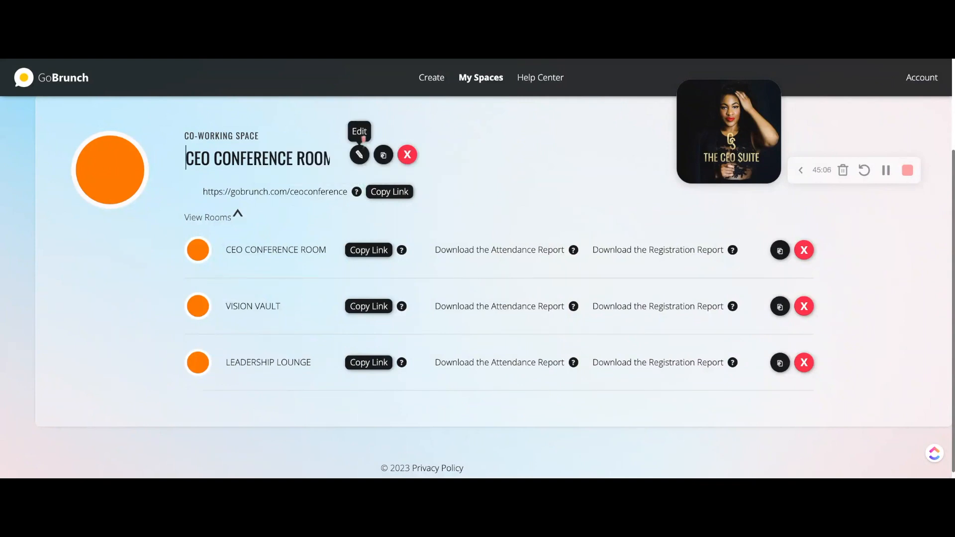
pyautogui.moveTo(390, 214)
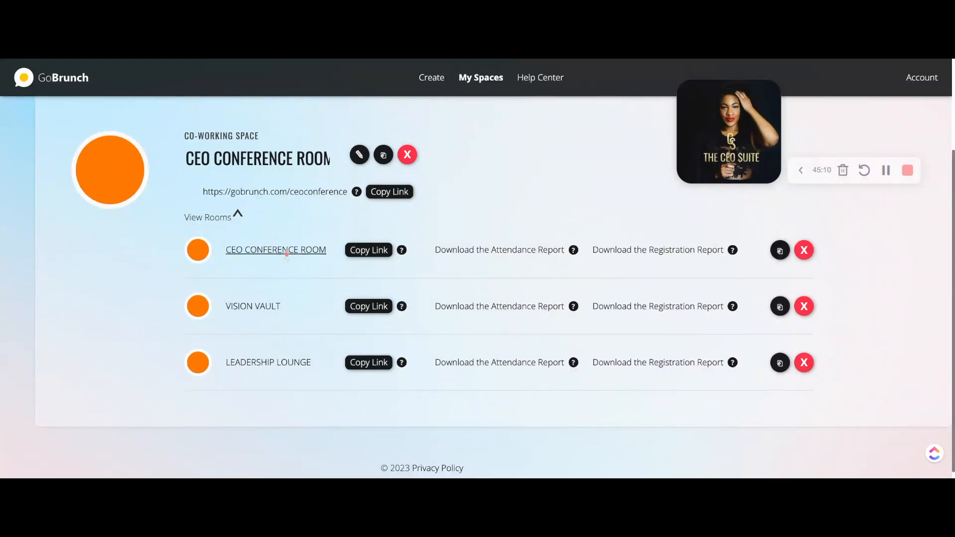
pyautogui.click(275, 250)
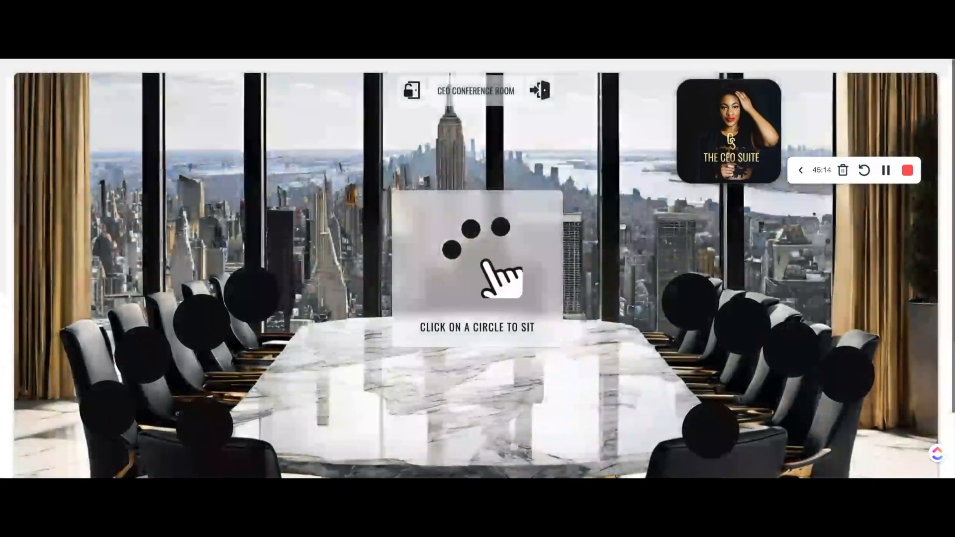
# Sit at the CEO Conference Room table, check This Room options, then bring up Share.
pyautogui.click(454, 245)
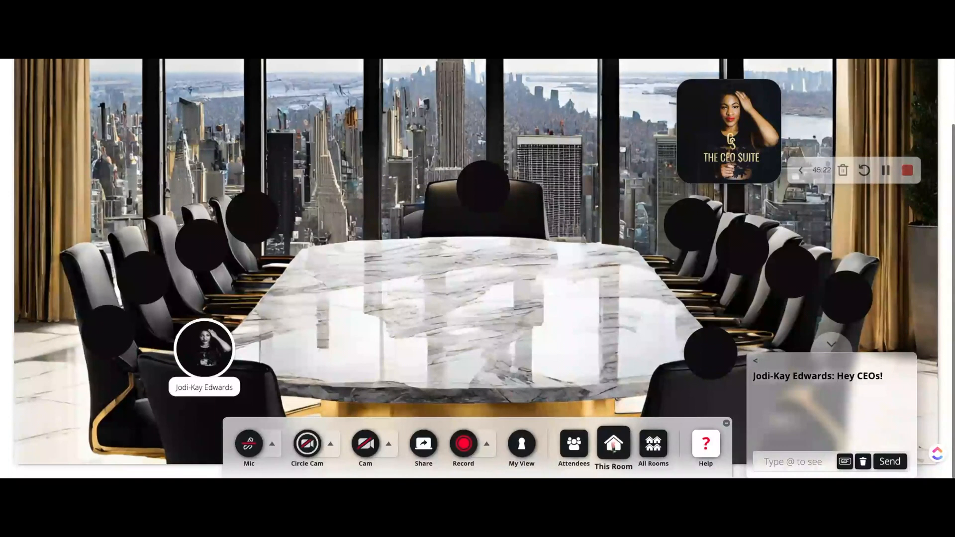
pyautogui.click(613, 448)
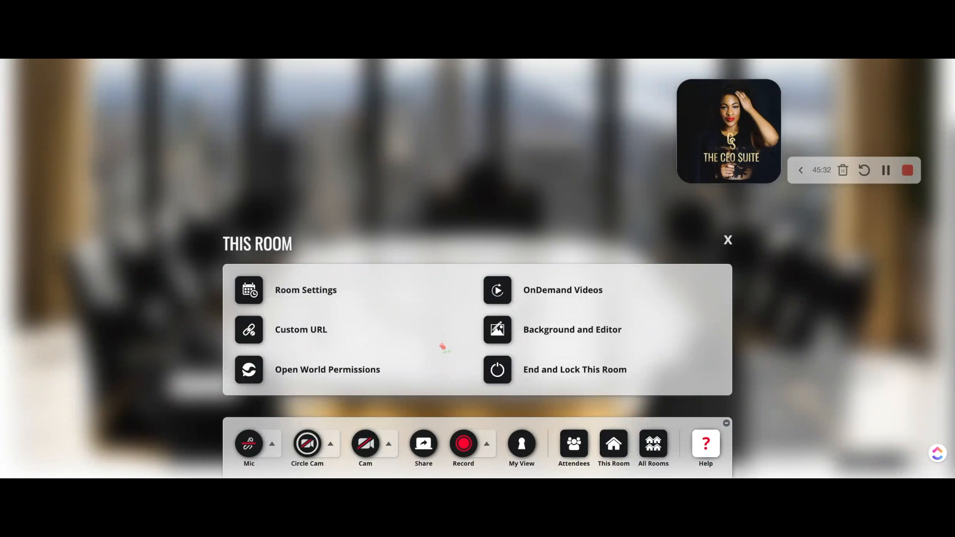
pyautogui.moveTo(497, 369)
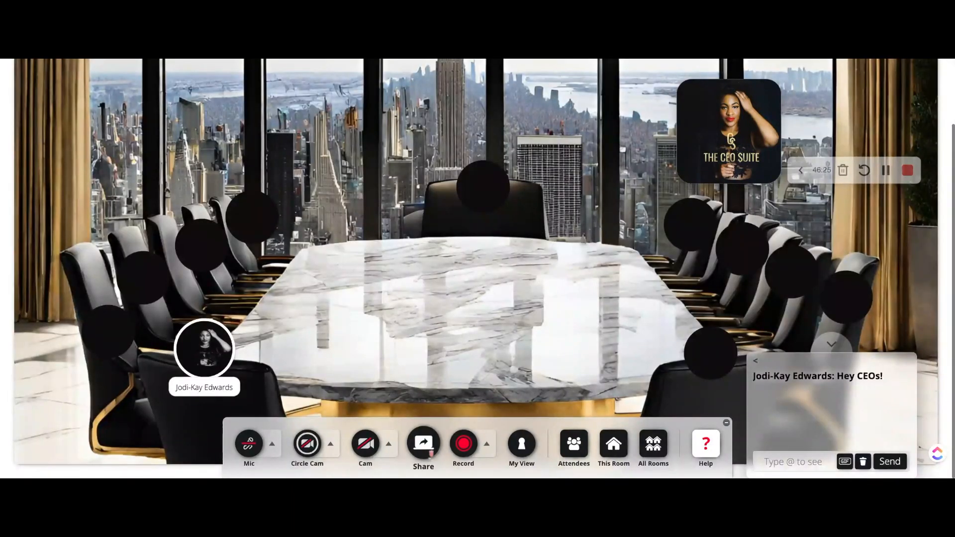
pyautogui.click(423, 443)
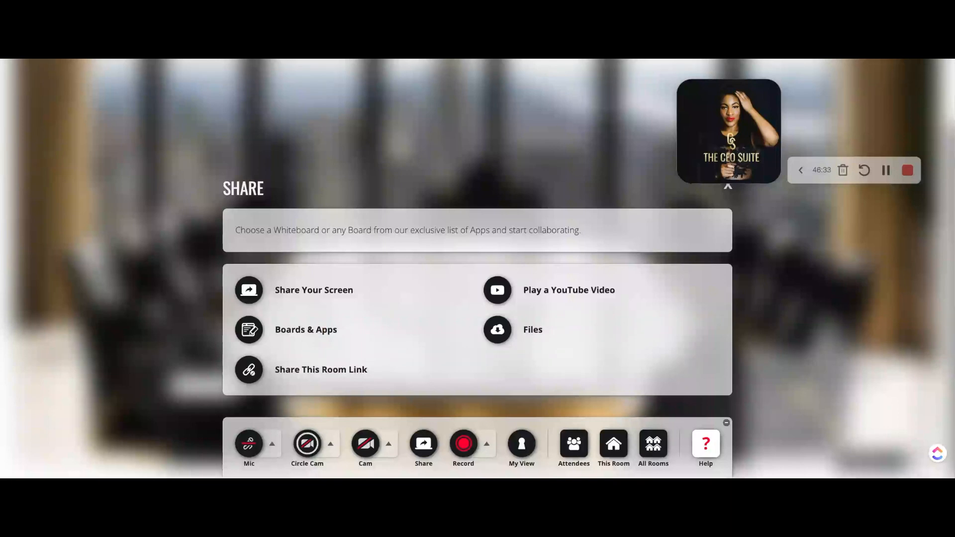
# Browse the Boards & Apps list (Miro, Google apps, Mentimeter, Custom URL), then close it.
pyautogui.click(306, 330)
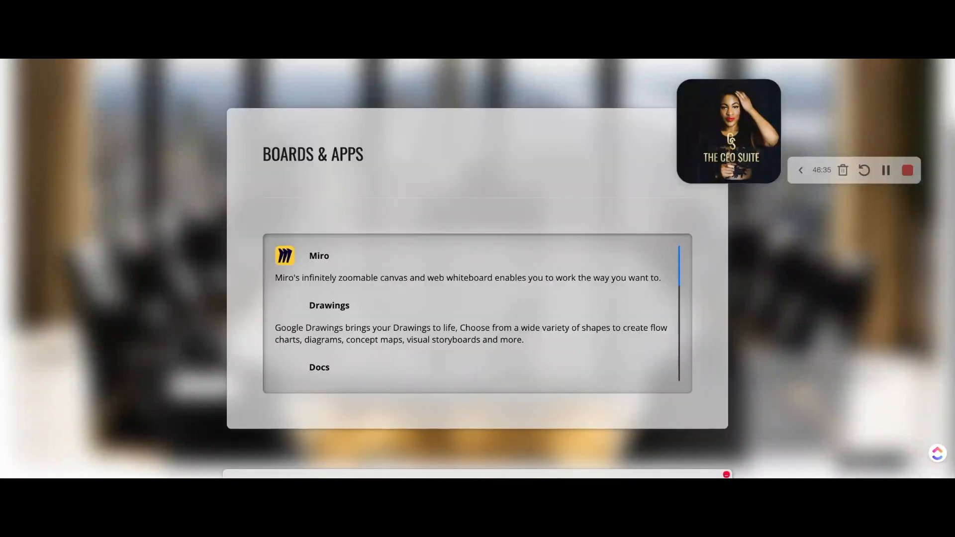
pyautogui.scroll(-3)
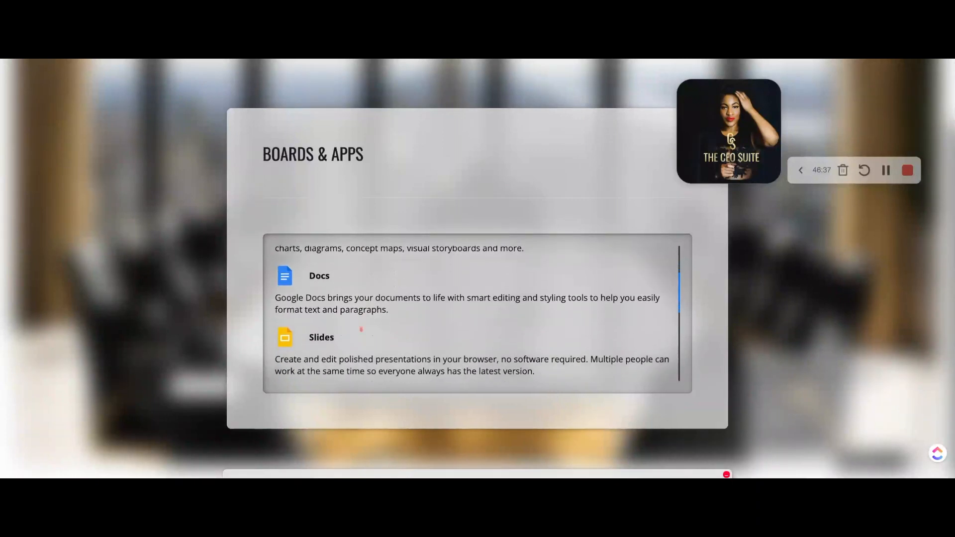
pyautogui.scroll(-3)
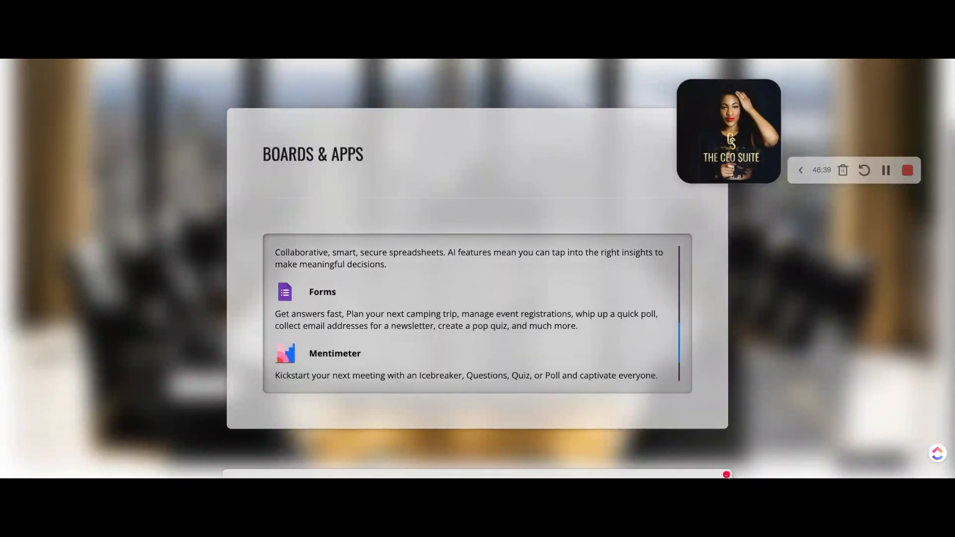
pyautogui.scroll(-3)
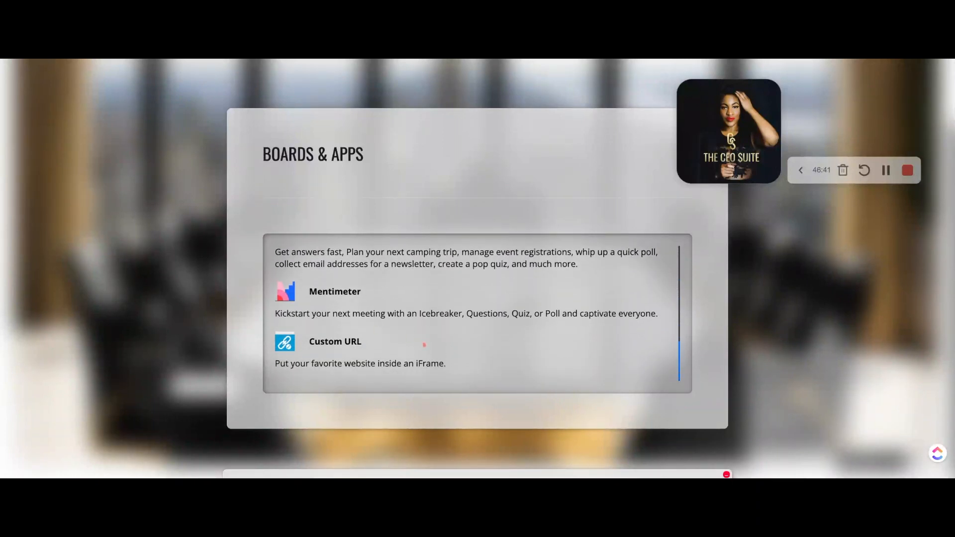
pyautogui.scroll(3)
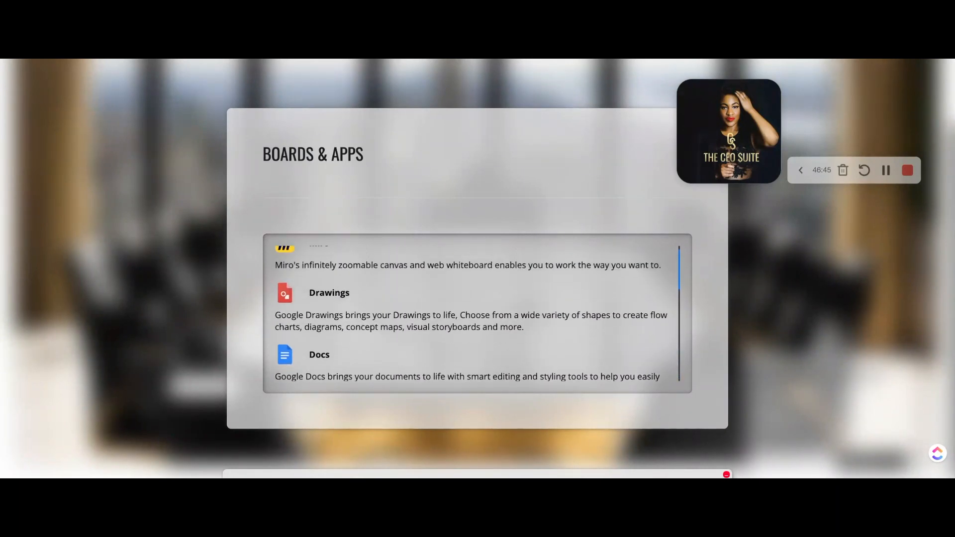
pyautogui.scroll(3)
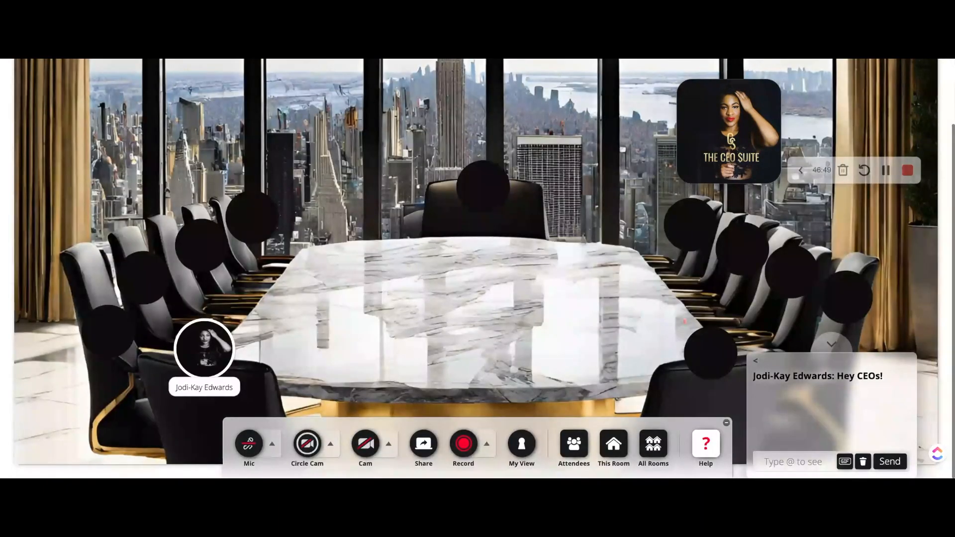
# In the room editor, link the right navigation arrow to LEADERSHIP LOUNGE.
pyautogui.click(613, 448)
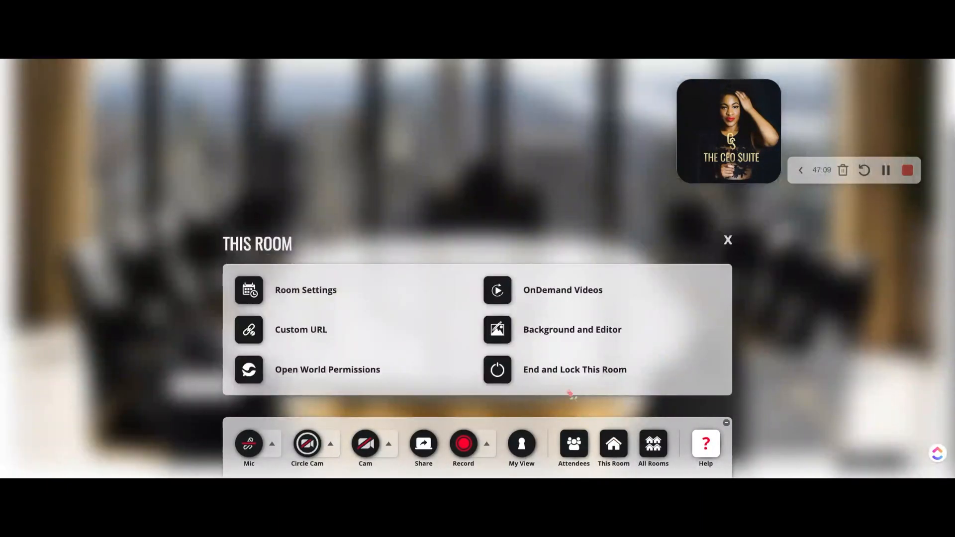
pyautogui.click(571, 330)
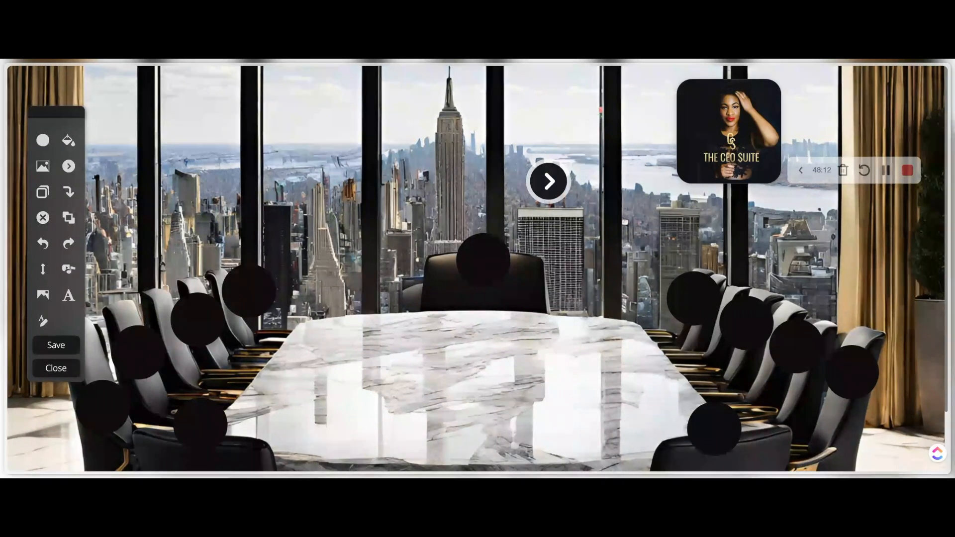
pyautogui.click(547, 181)
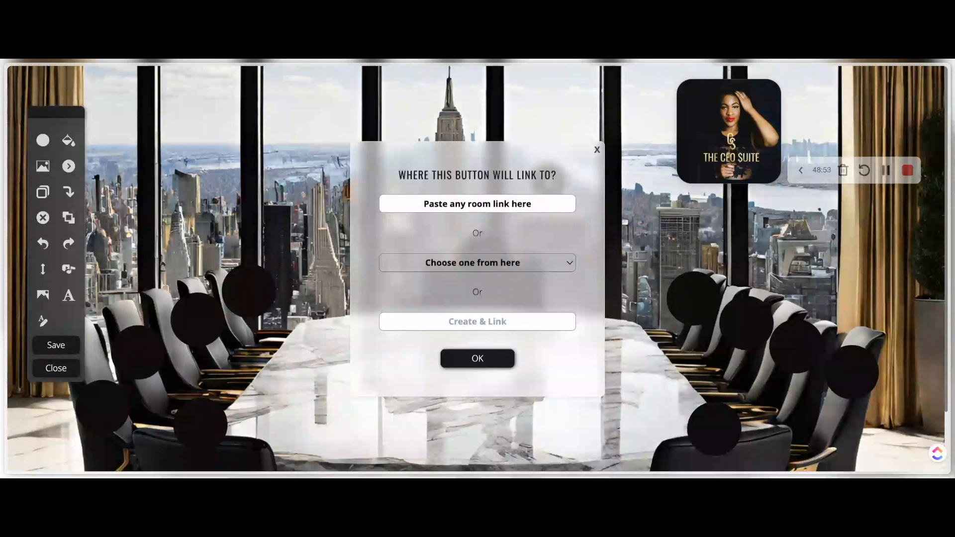
pyautogui.click(477, 262)
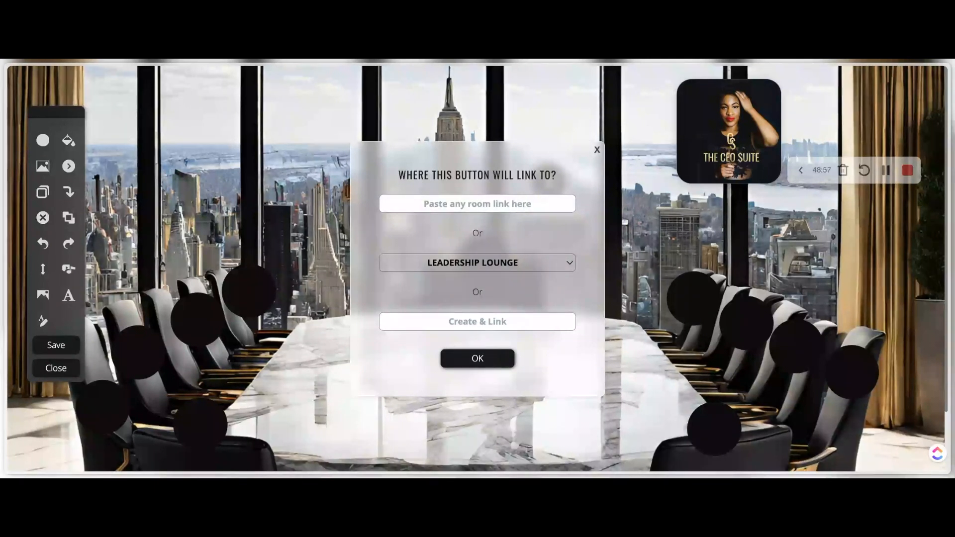
pyautogui.click(477, 358)
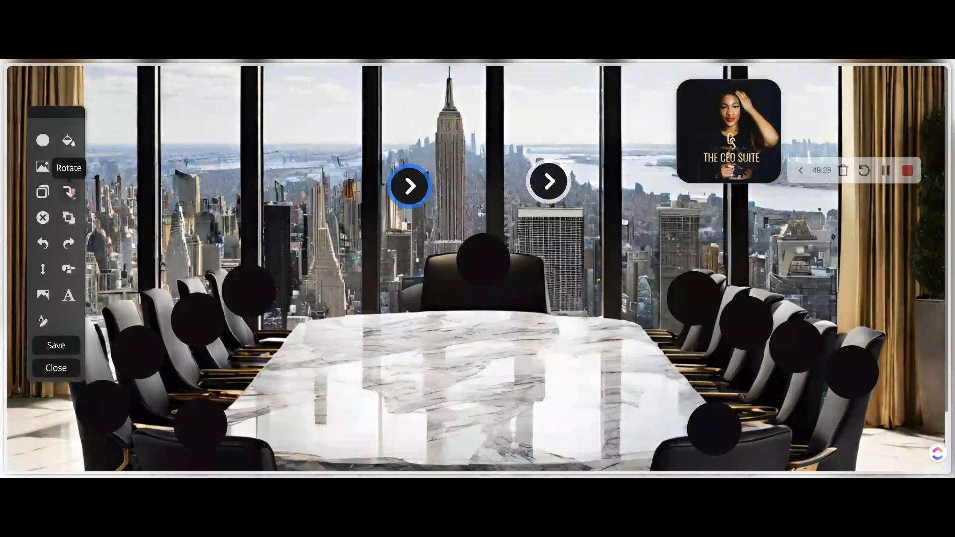
# Rotate a second arrow to point left and link it to VISION VAULT.
pyautogui.click(409, 187)
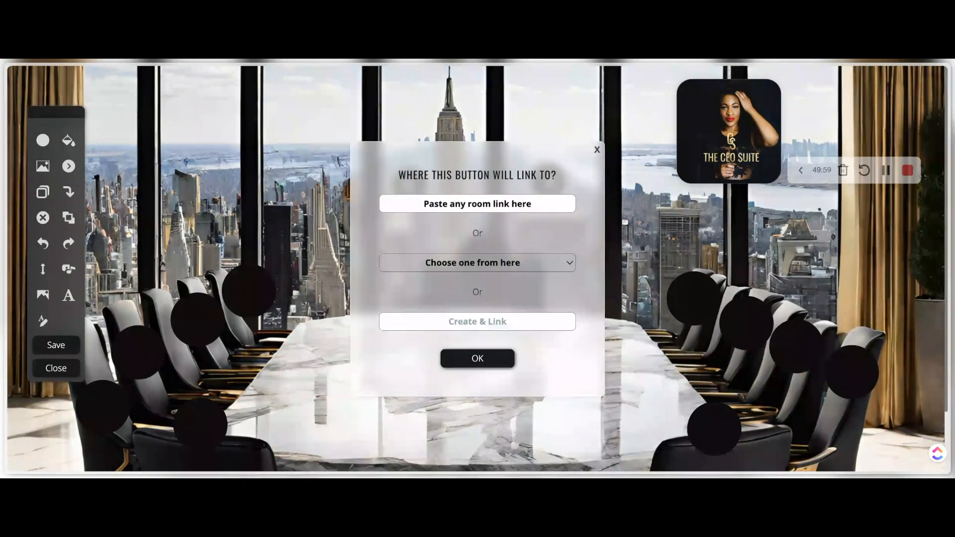
pyautogui.click(477, 263)
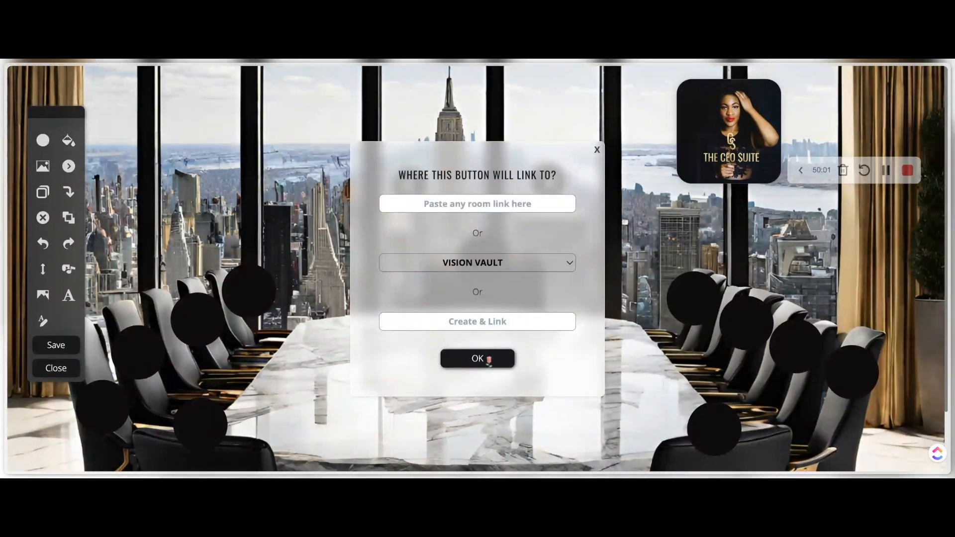
pyautogui.click(477, 358)
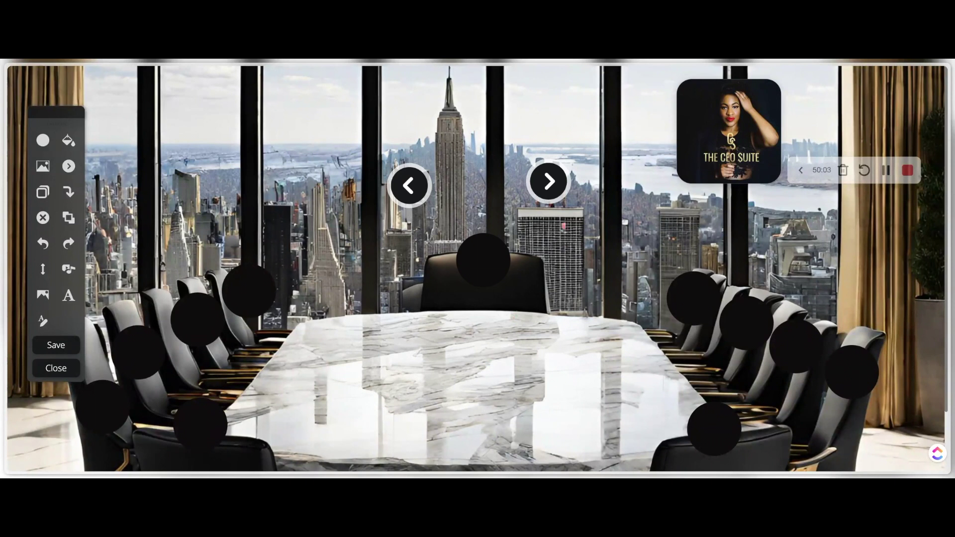
pyautogui.moveTo(409, 186)
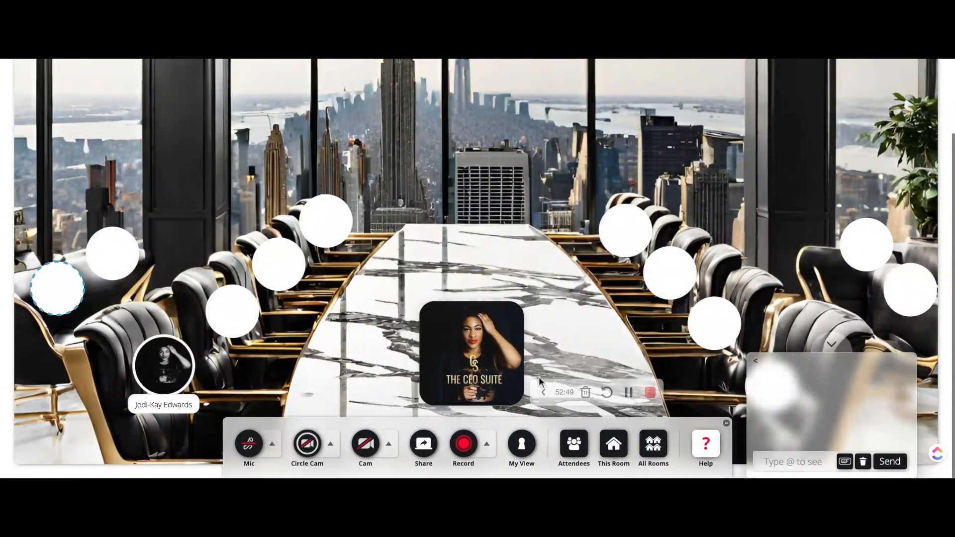
# Add a left navigation arrow to Leadership Lounge, then move to Vision Vault's editor.
pyautogui.click(613, 444)
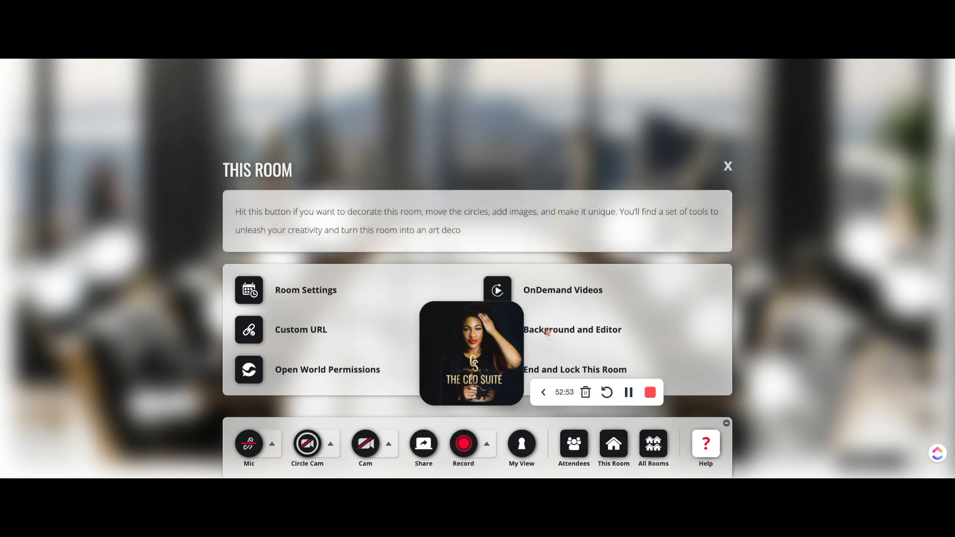
pyautogui.click(572, 329)
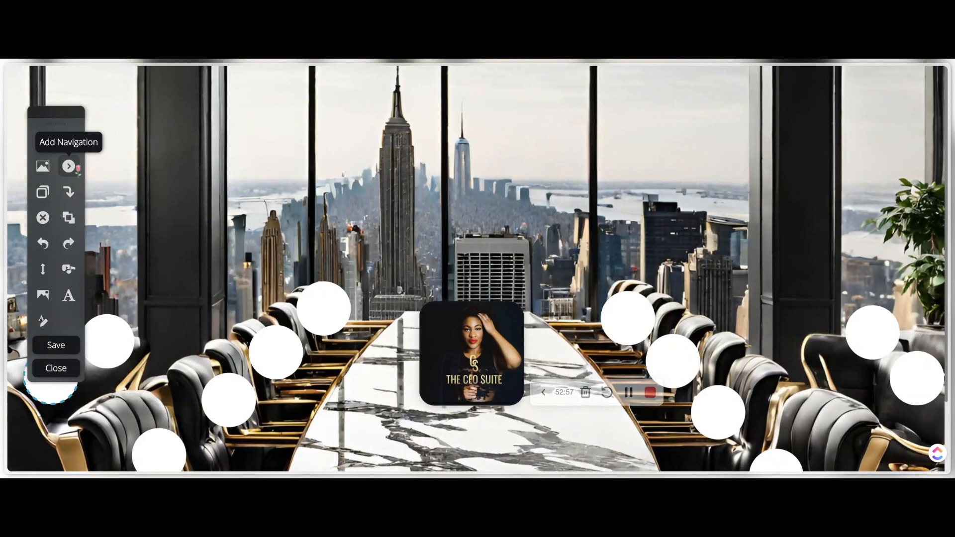
pyautogui.click(69, 167)
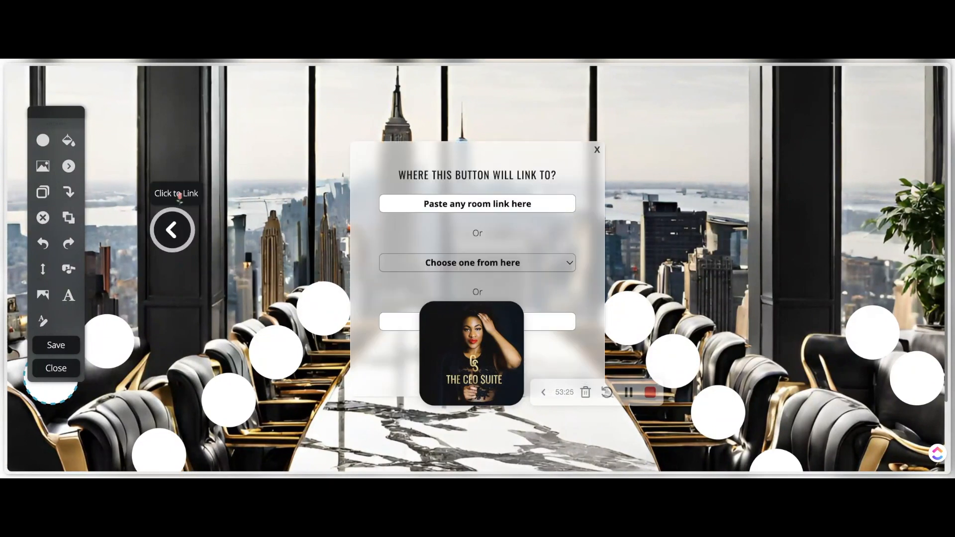
pyautogui.click(596, 150)
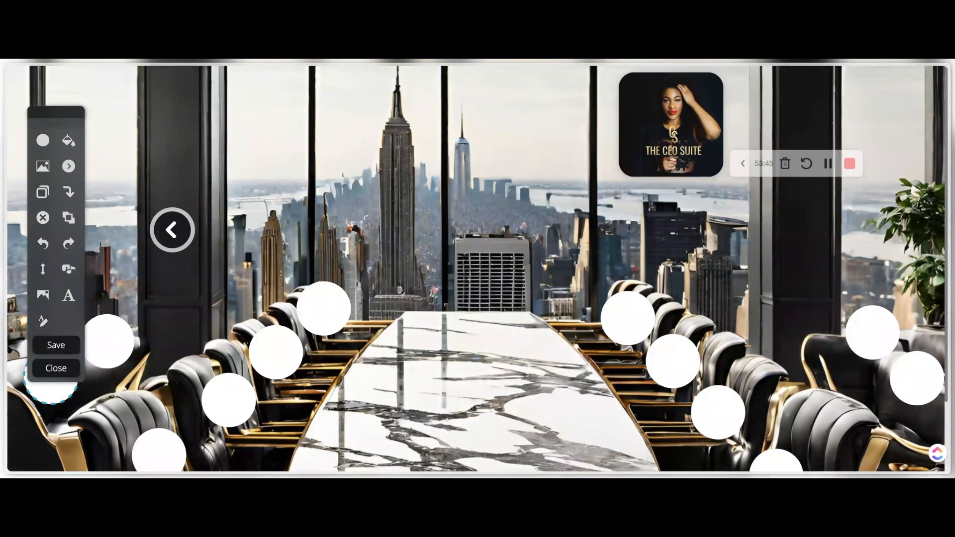
pyautogui.click(67, 166)
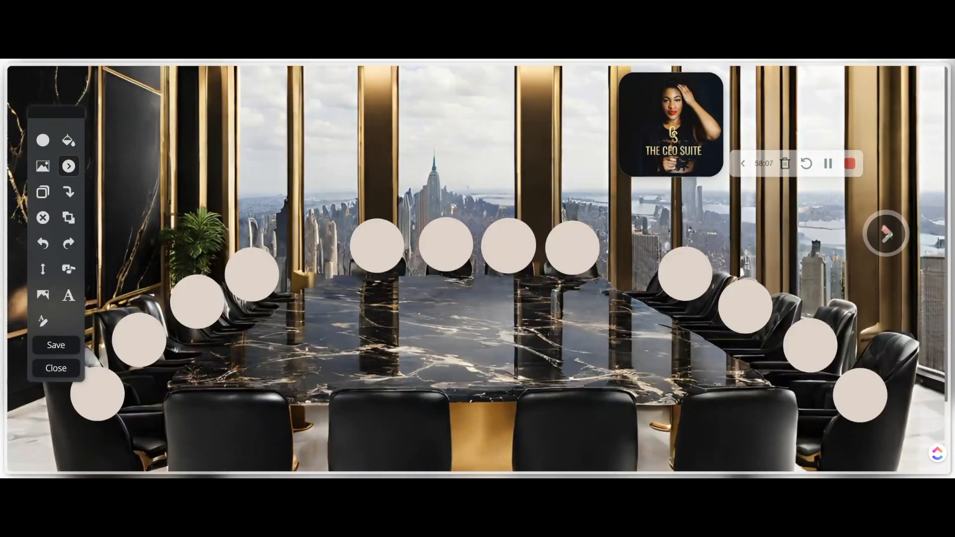
pyautogui.moveTo(885, 236)
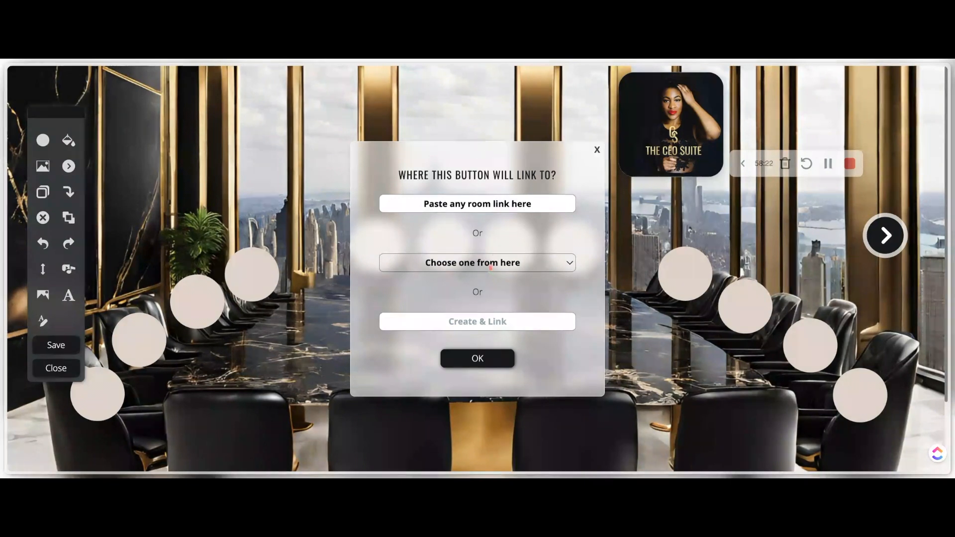
# Check the arrow's room dropdown, close Vision Vault's editor, and sit at its table.
pyautogui.click(477, 358)
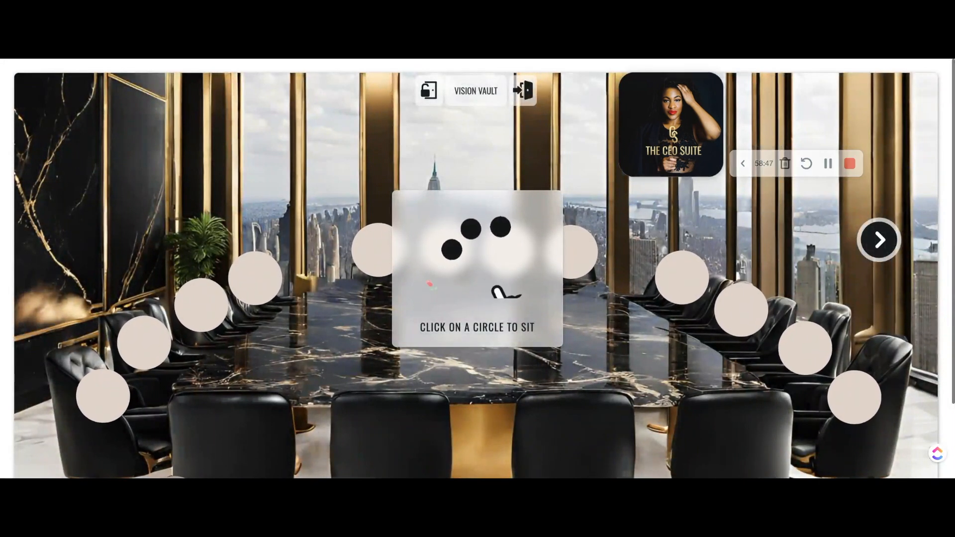
pyautogui.click(378, 249)
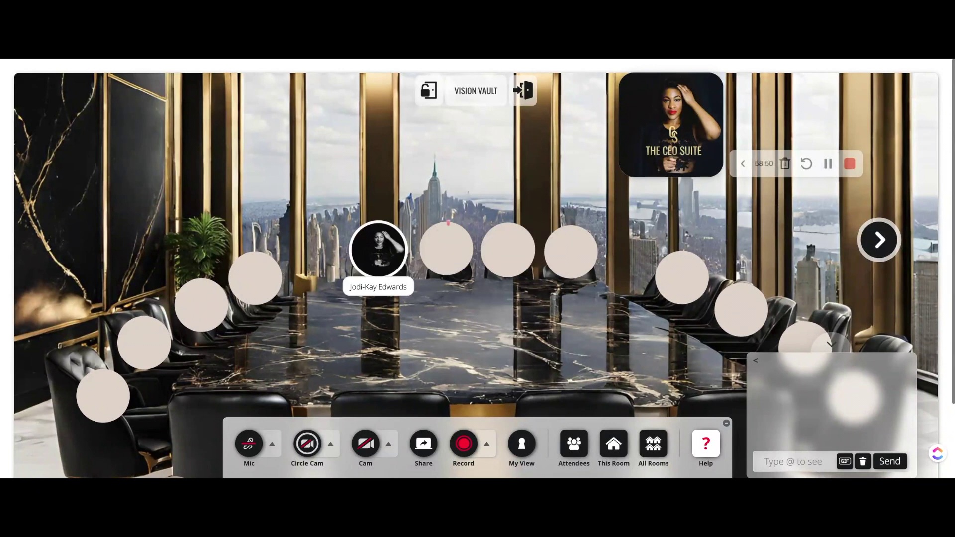